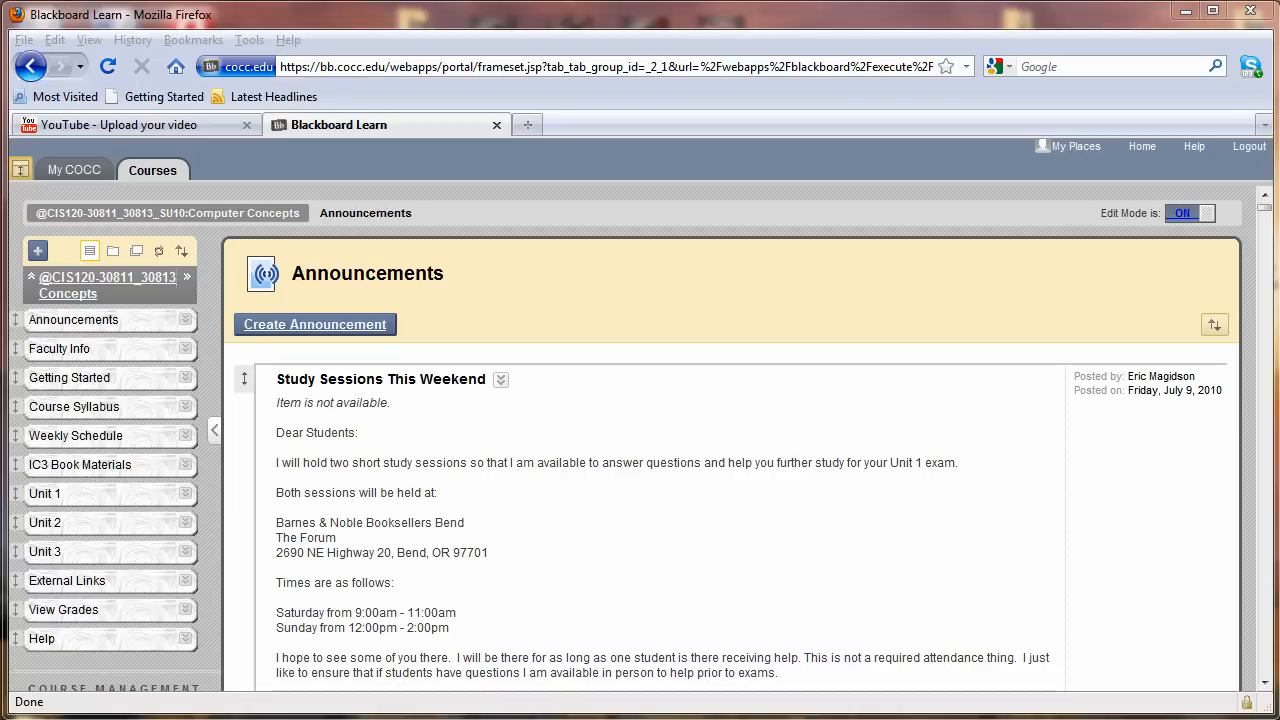
mouse_move(183, 363)
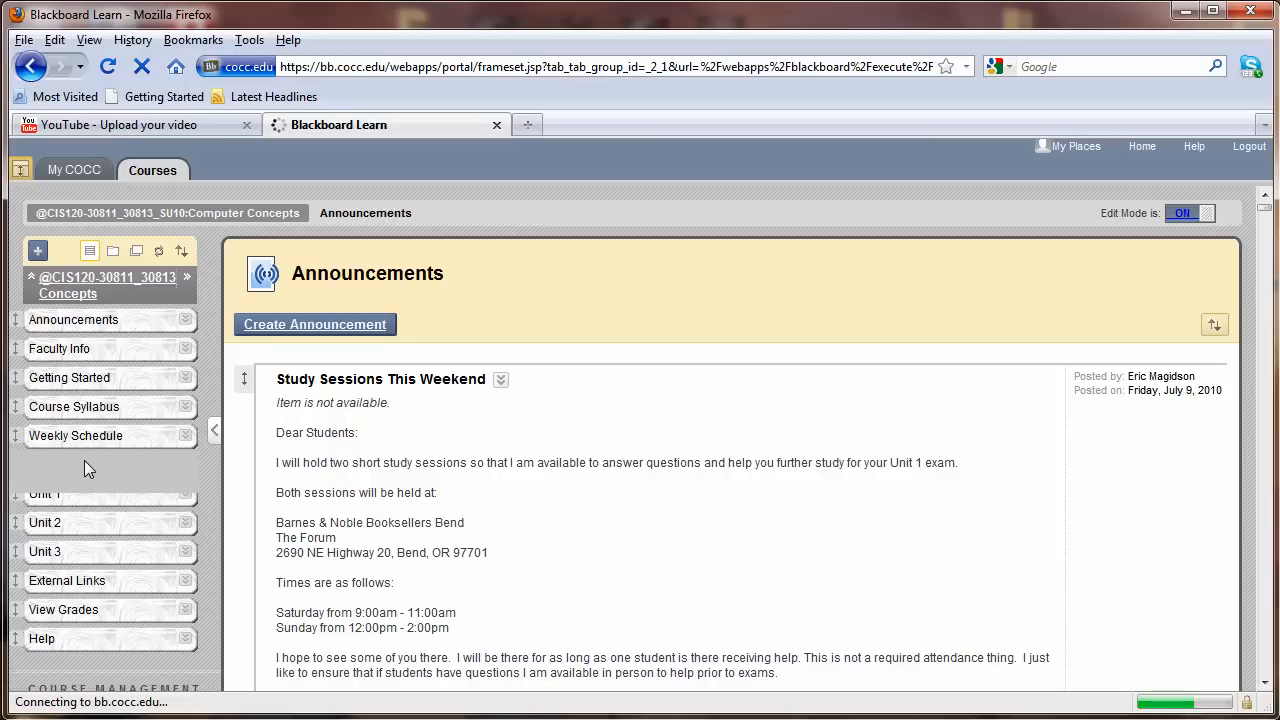
- Open IC3 Book Materials, then the Unit 2: Book Materials, PowerPoints and Student Data Files folder
left_click(80, 464)
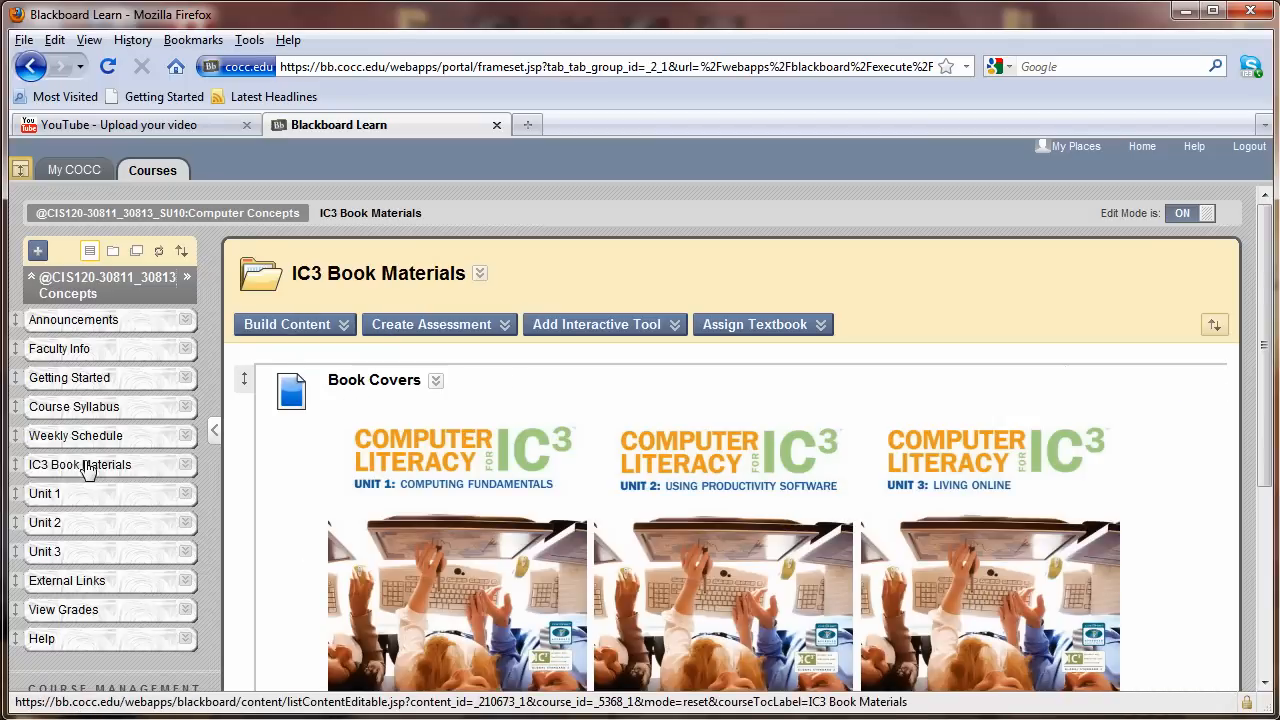
scroll("down", 3)
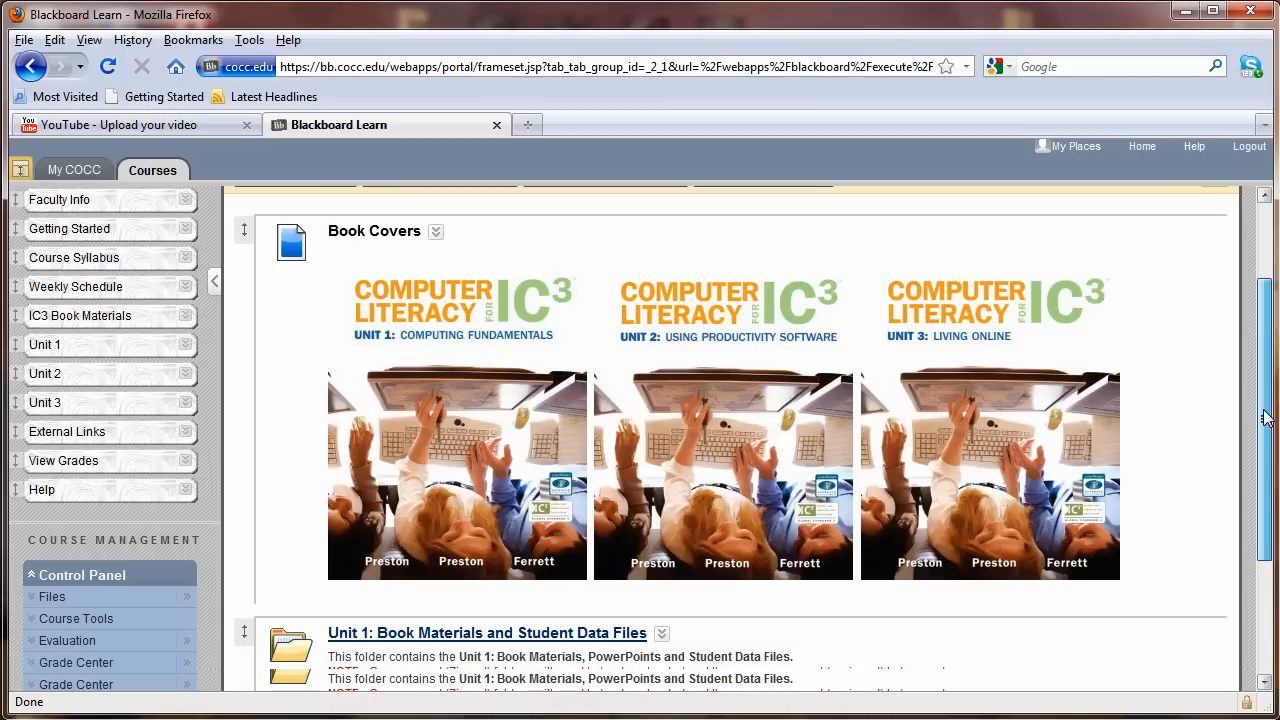
scroll("down", 3)
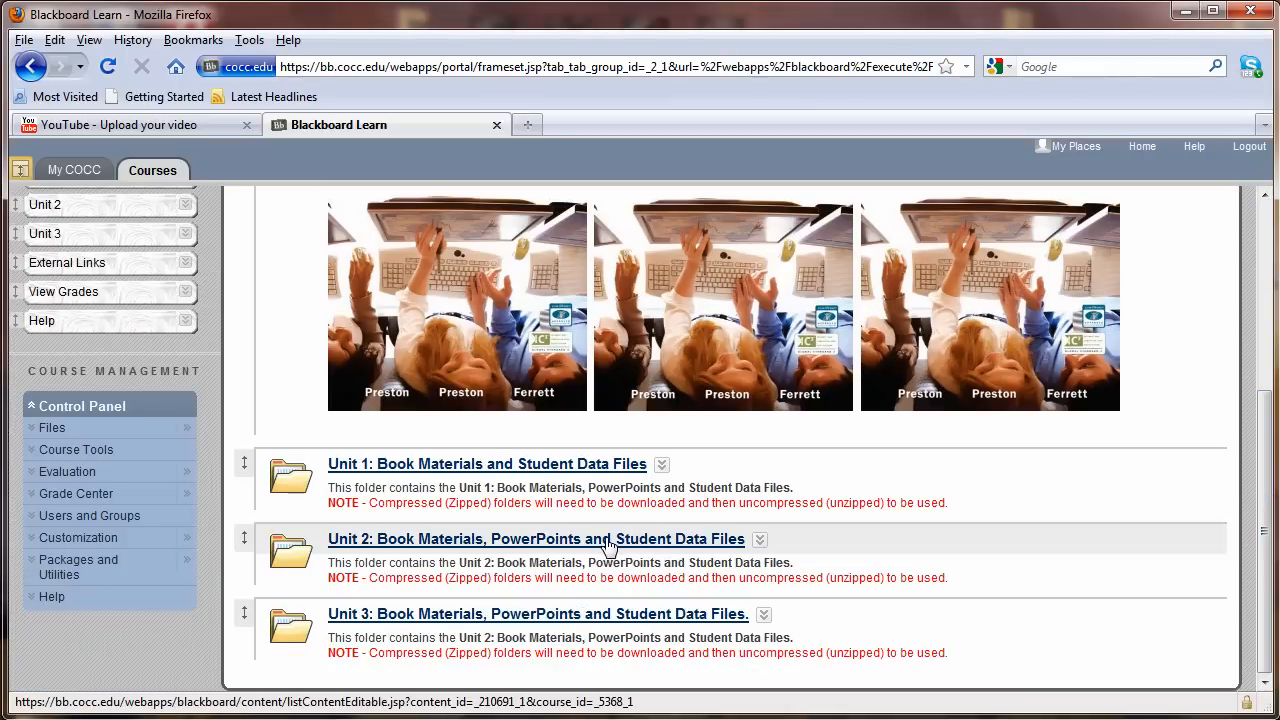
left_click(535, 539)
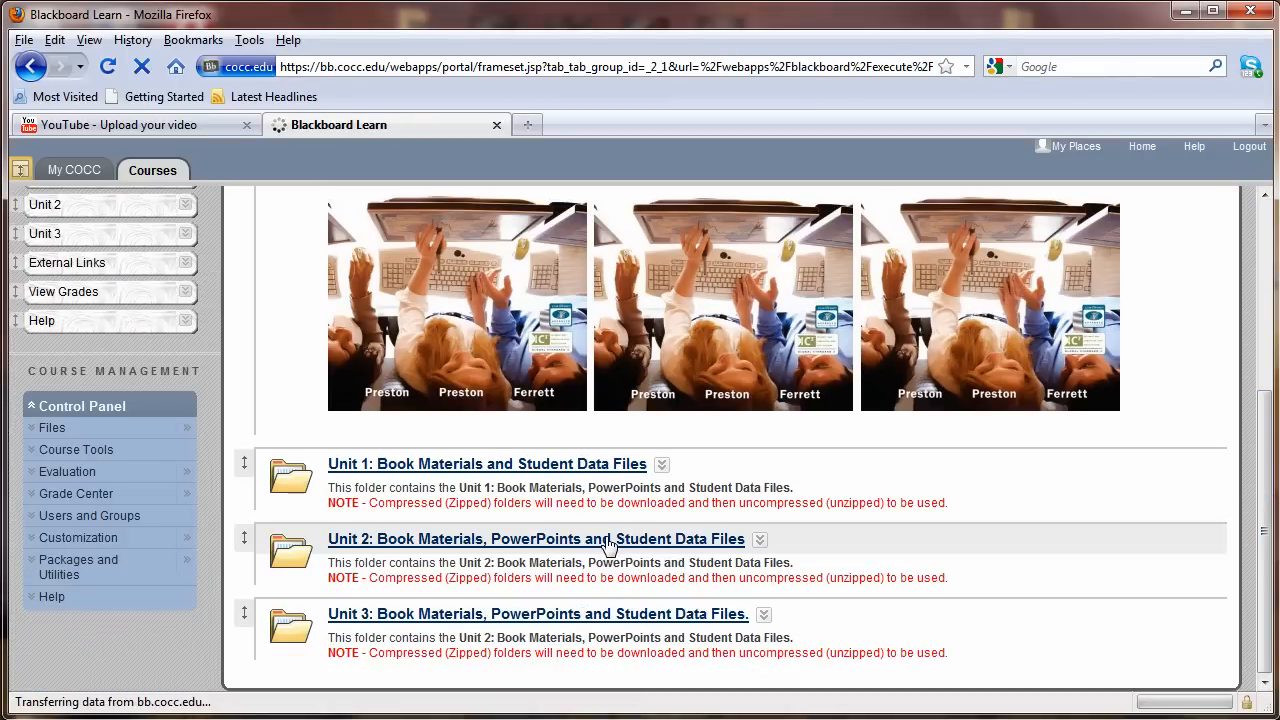
left_click(535, 538)
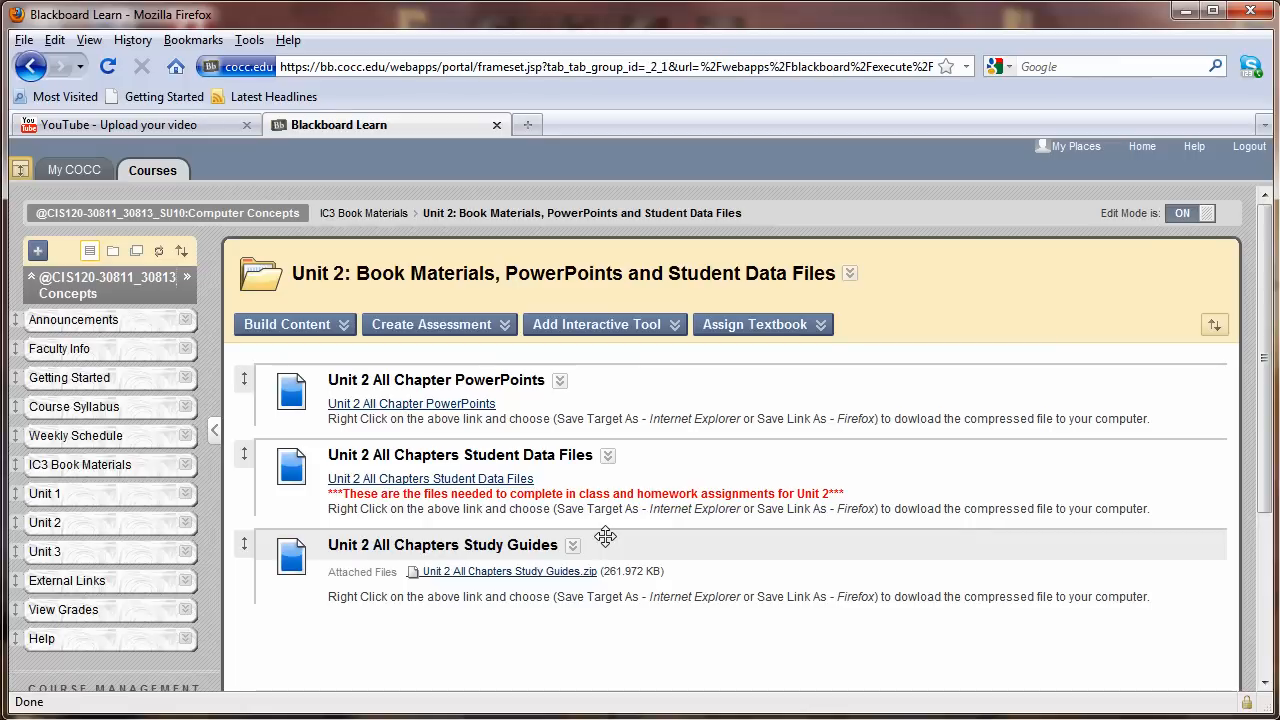
mouse_move(430, 478)
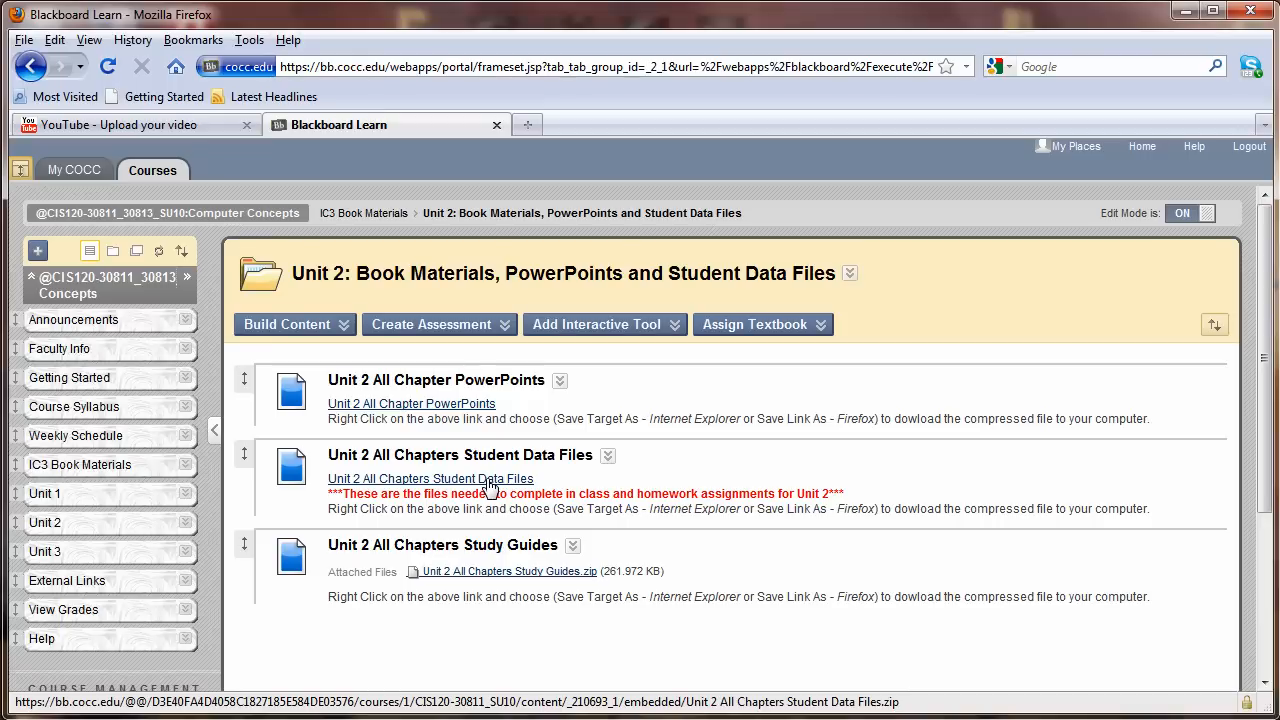
- Save the Unit 2 All Chapters Student Data Files zip to the Desktop, overwriting the old copy
right_click(430, 478)
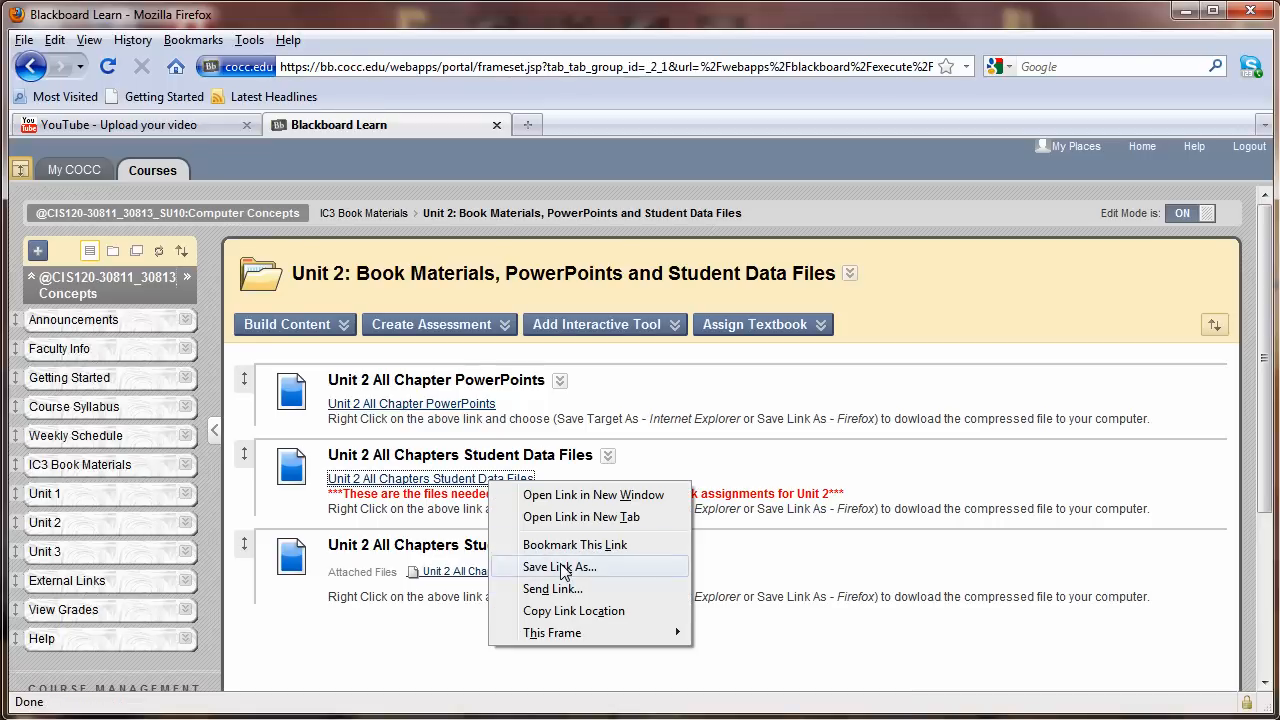
left_click(559, 567)
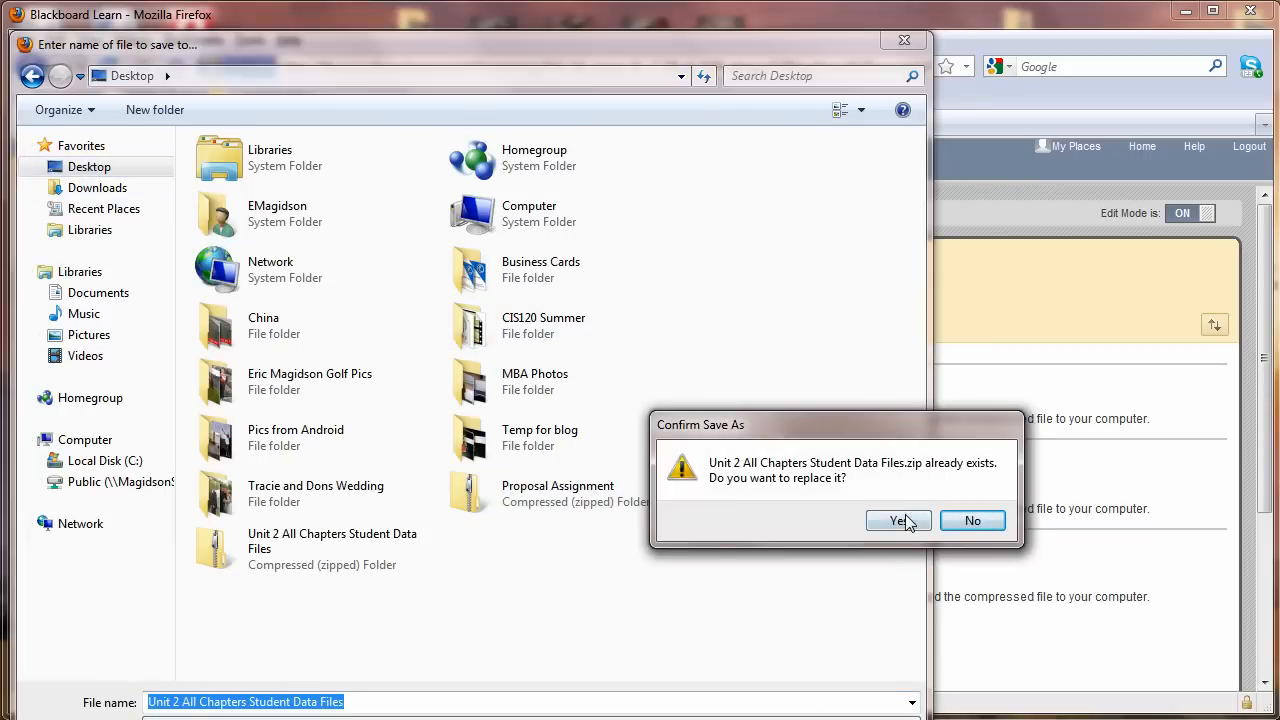
left_click(898, 521)
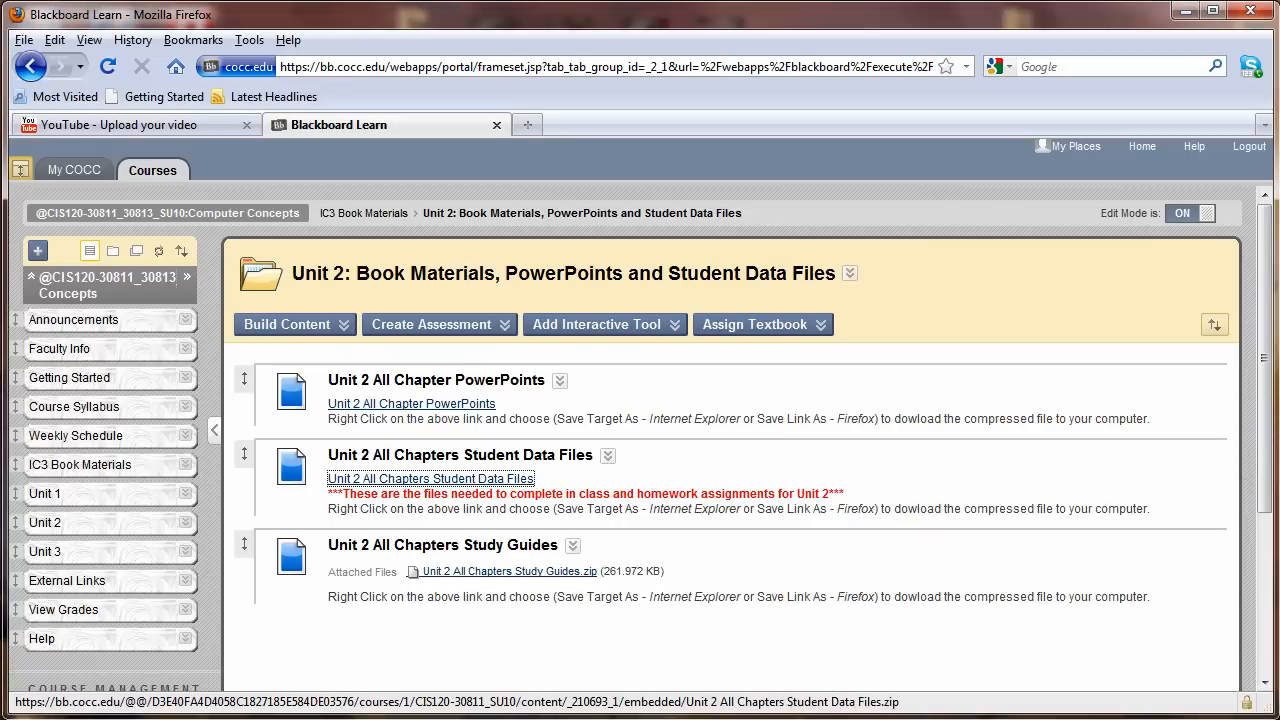
- Go to Documents from the Start menu and add a folder named 'CIS120 Summer 2010'
left_click(10, 710)
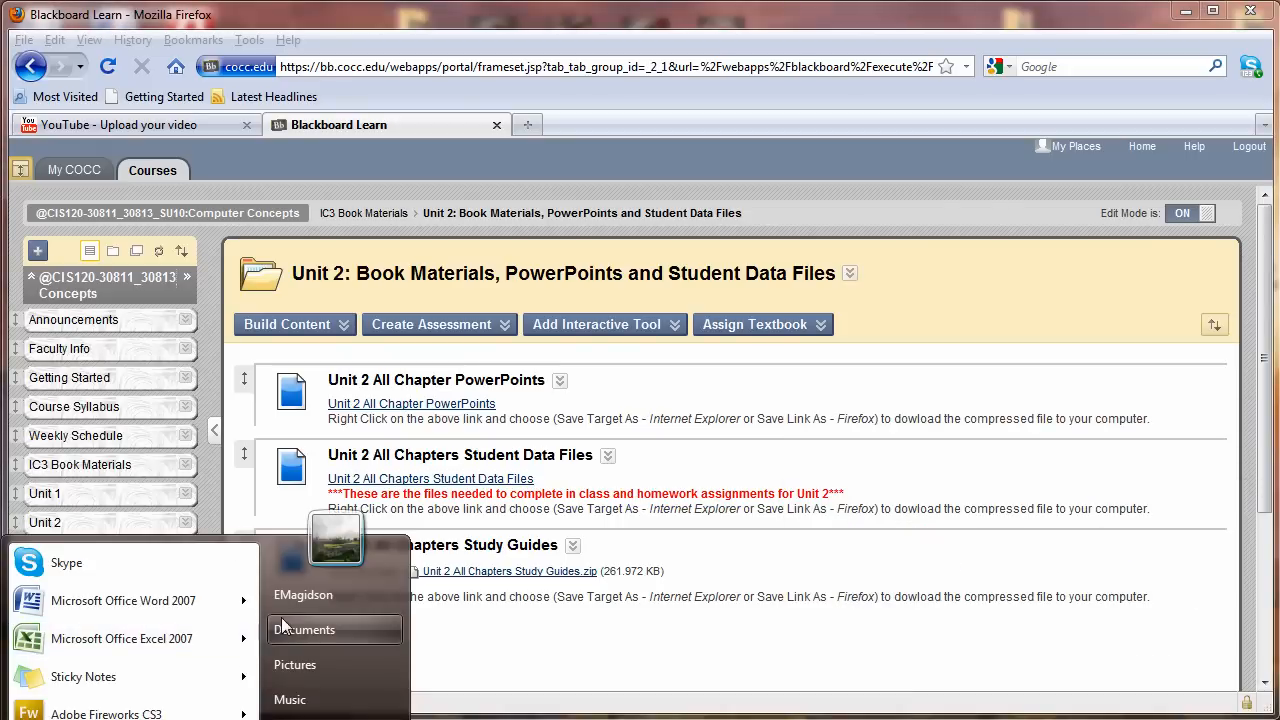
left_click(304, 629)
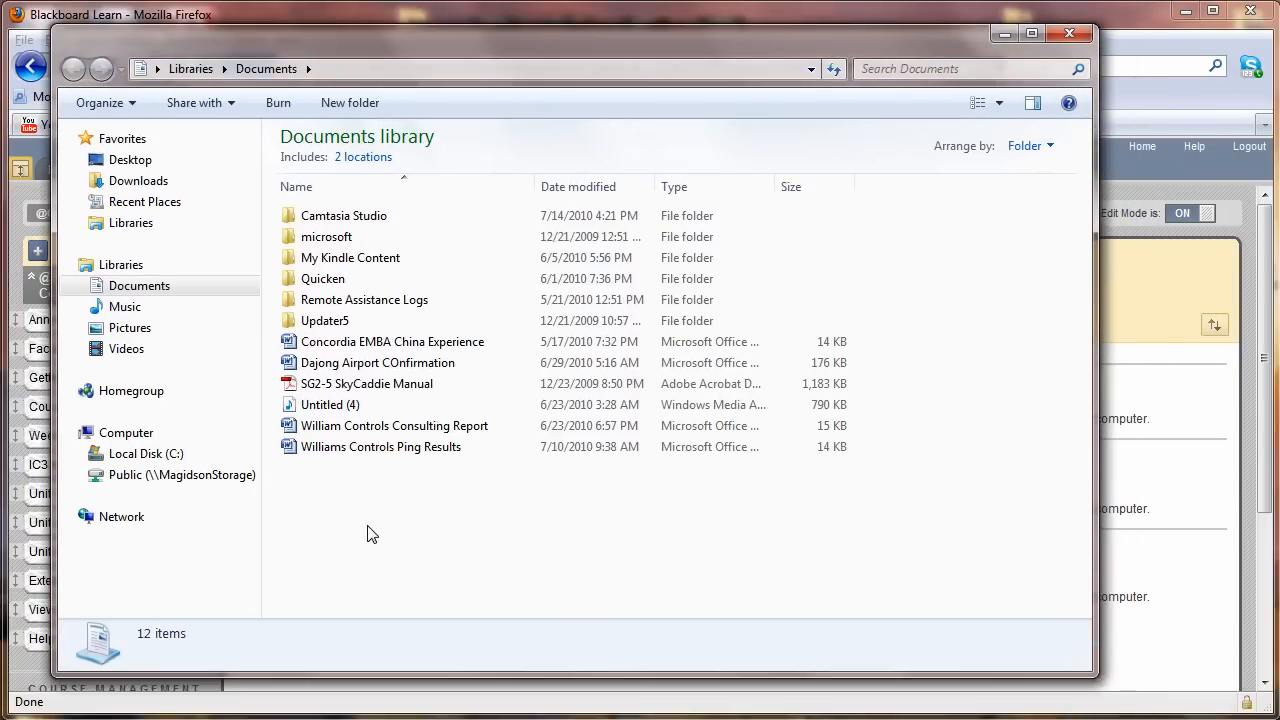
right_click(372, 533)
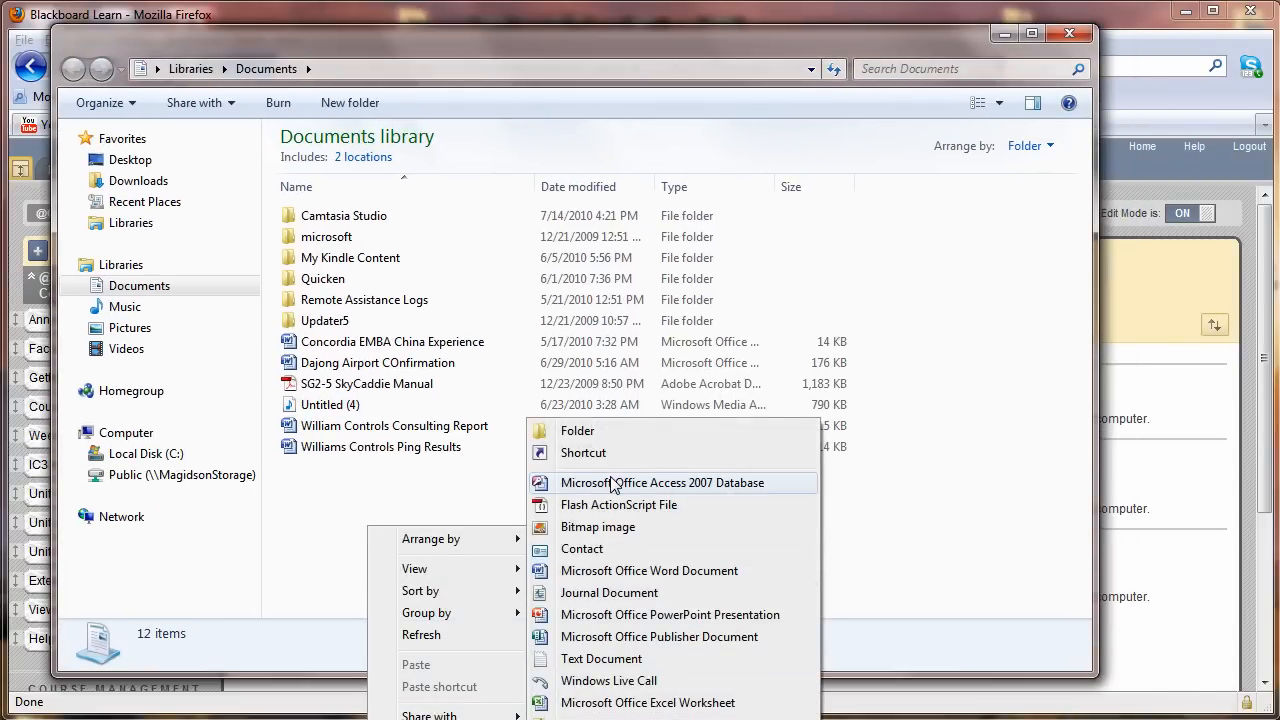
left_click(577, 430)
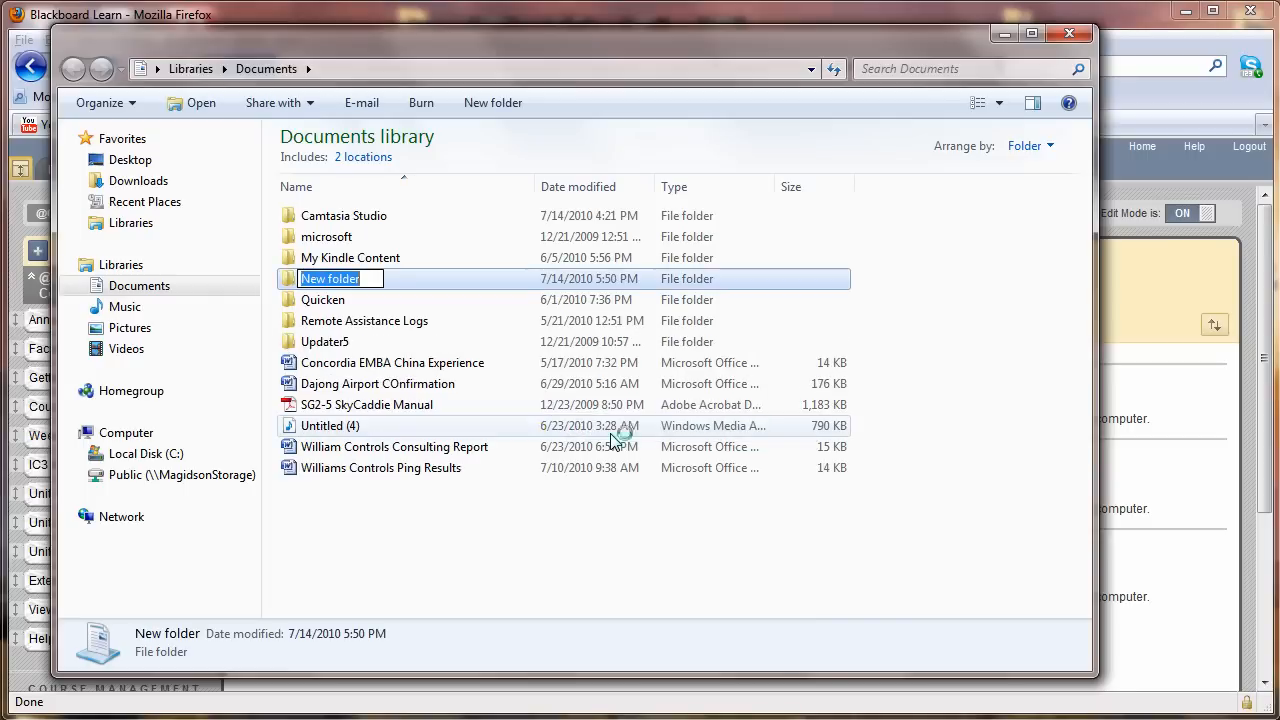
type("CIS120 Su")
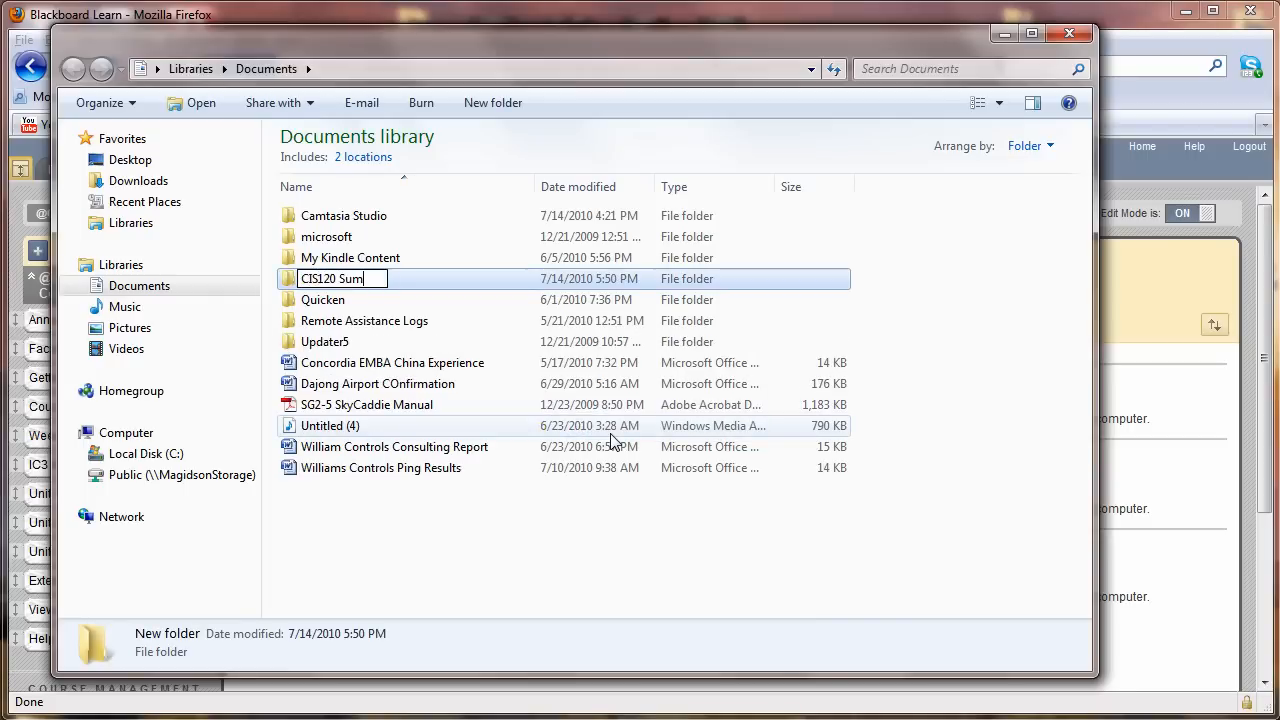
type("mer 2010")
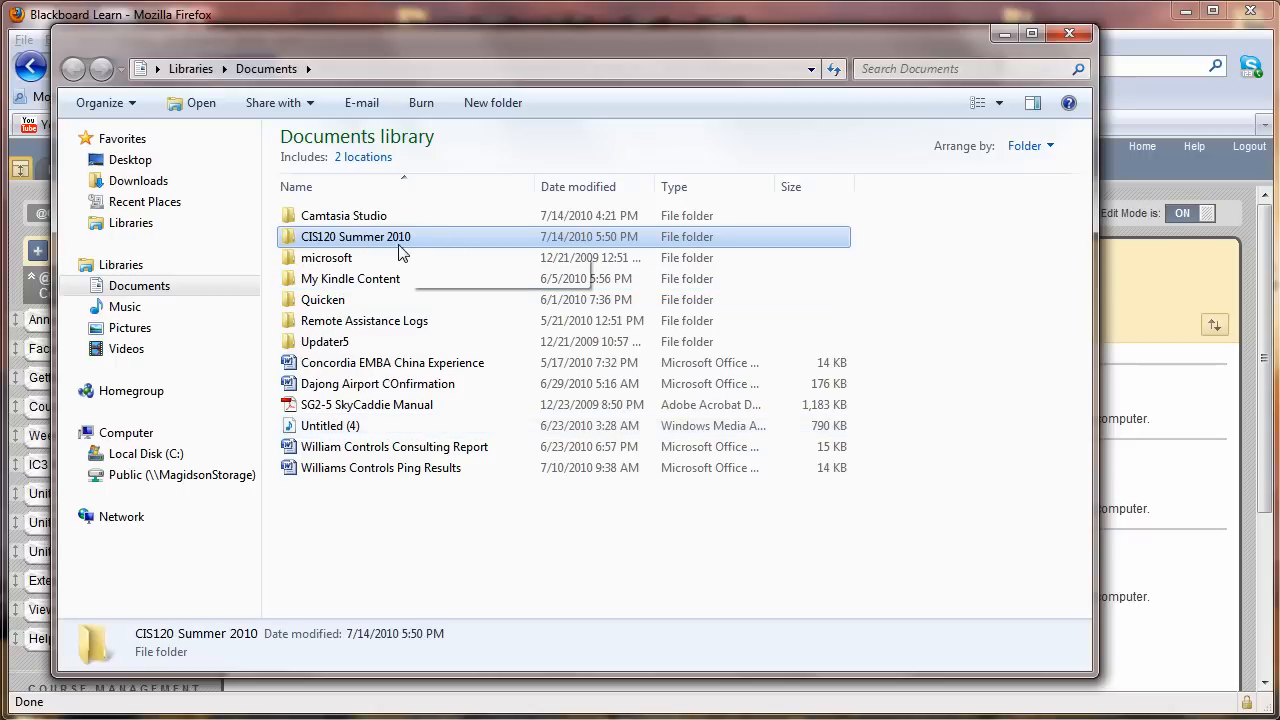
- Inside CIS120 Summer 2010, add a subfolder named 'Unit 2 Student Data Files'
double_click(355, 236)
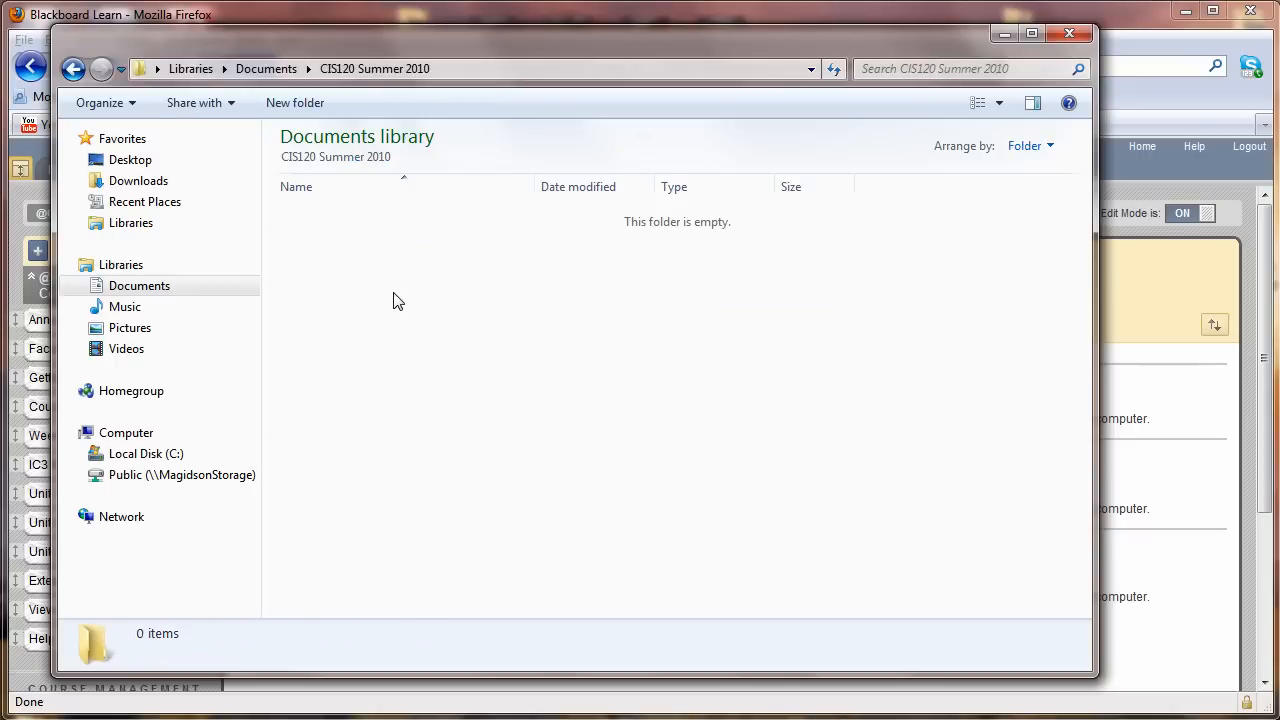
right_click(398, 300)
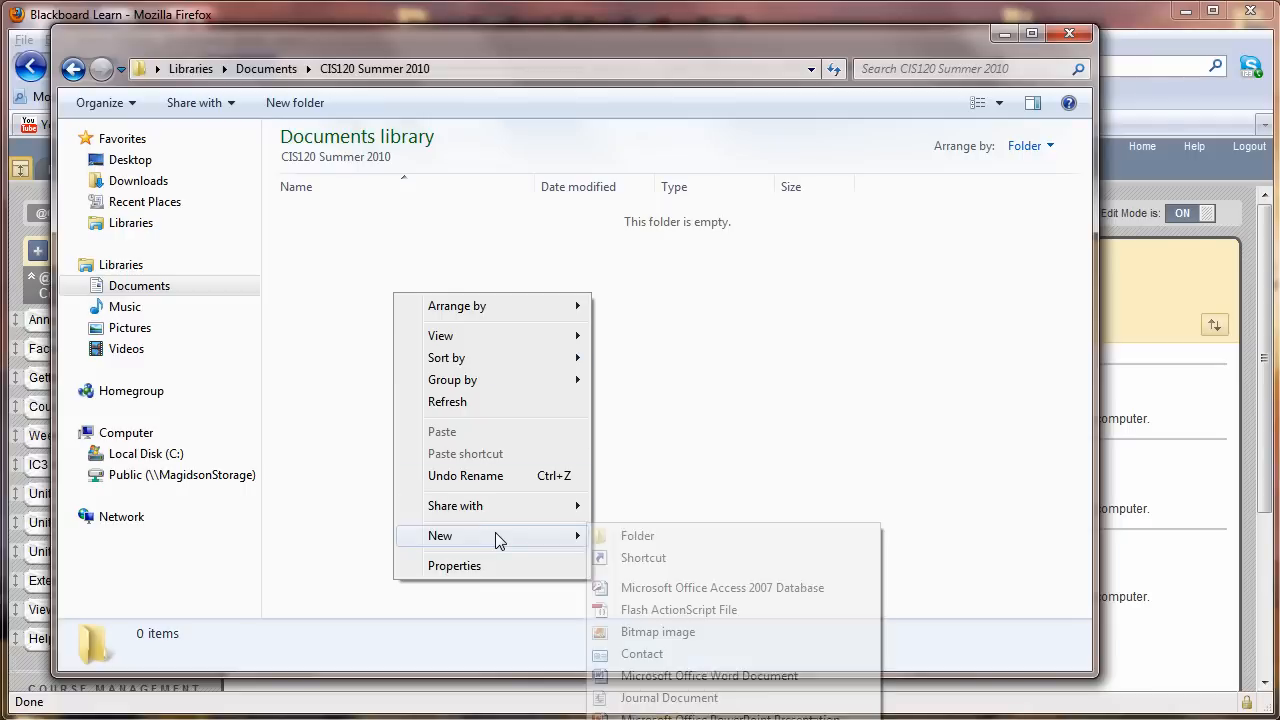
left_click(637, 535)
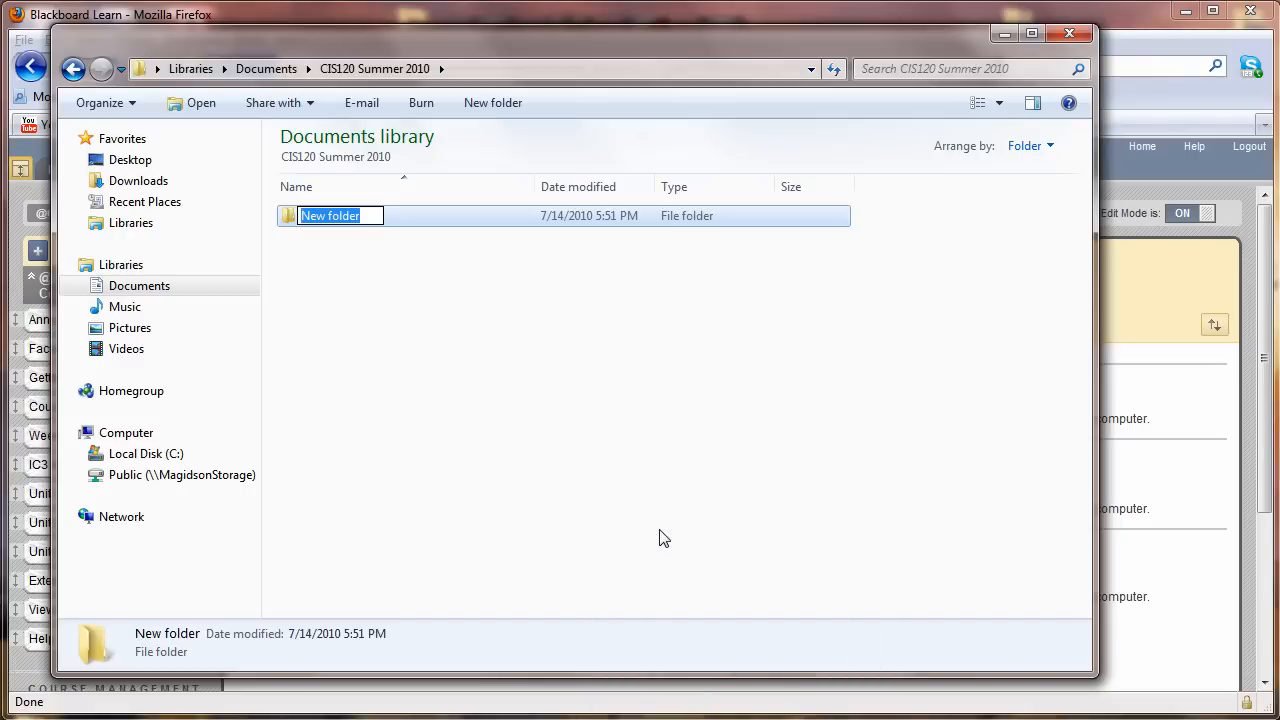
type("Unit 2")
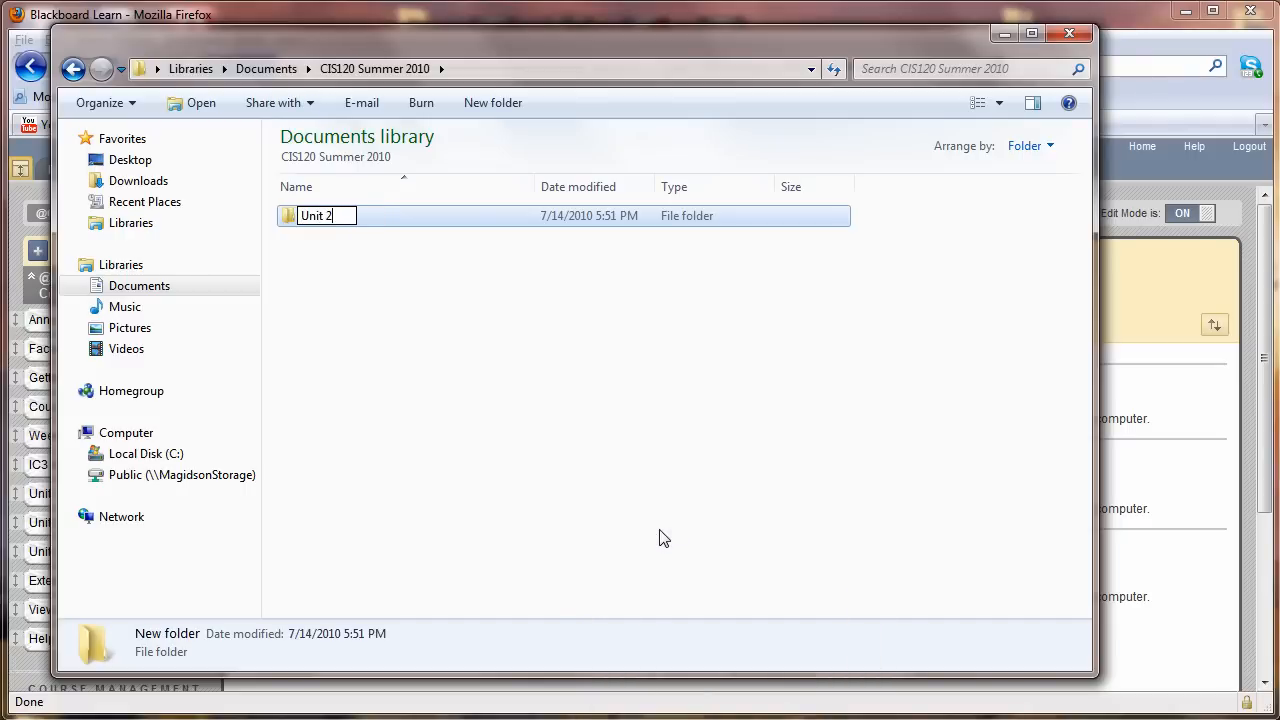
type("Student")
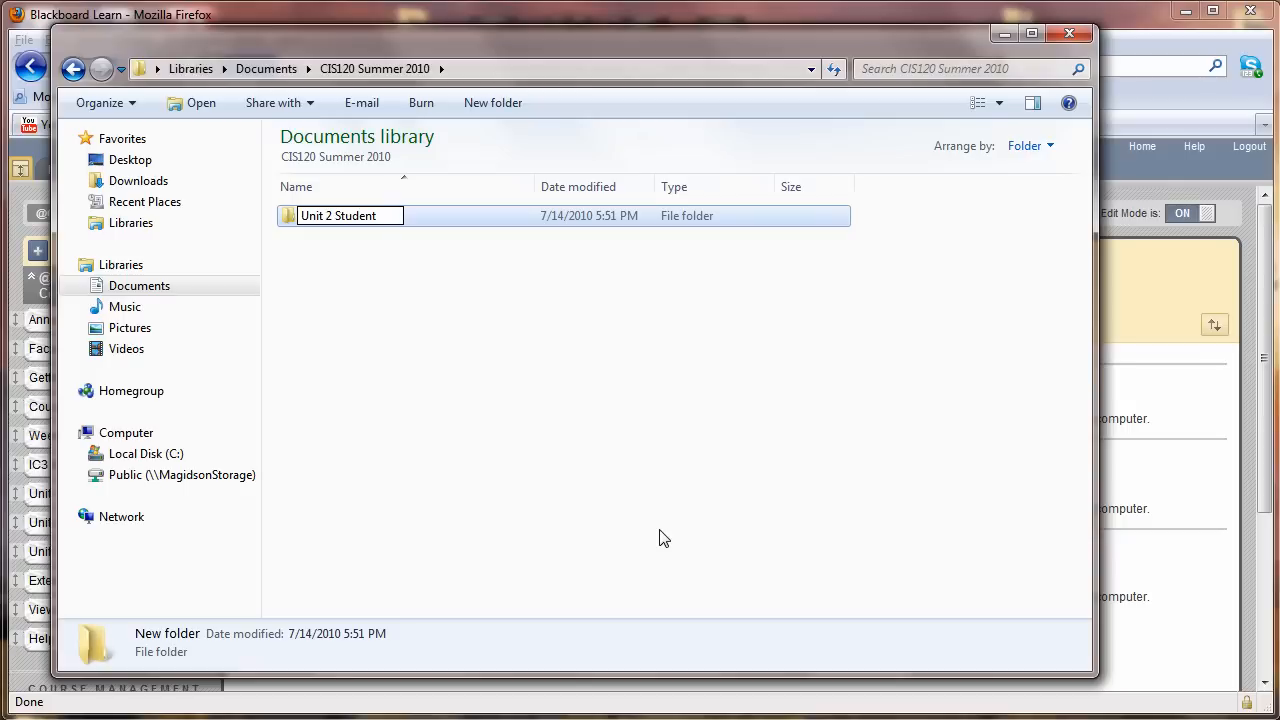
type("Data File")
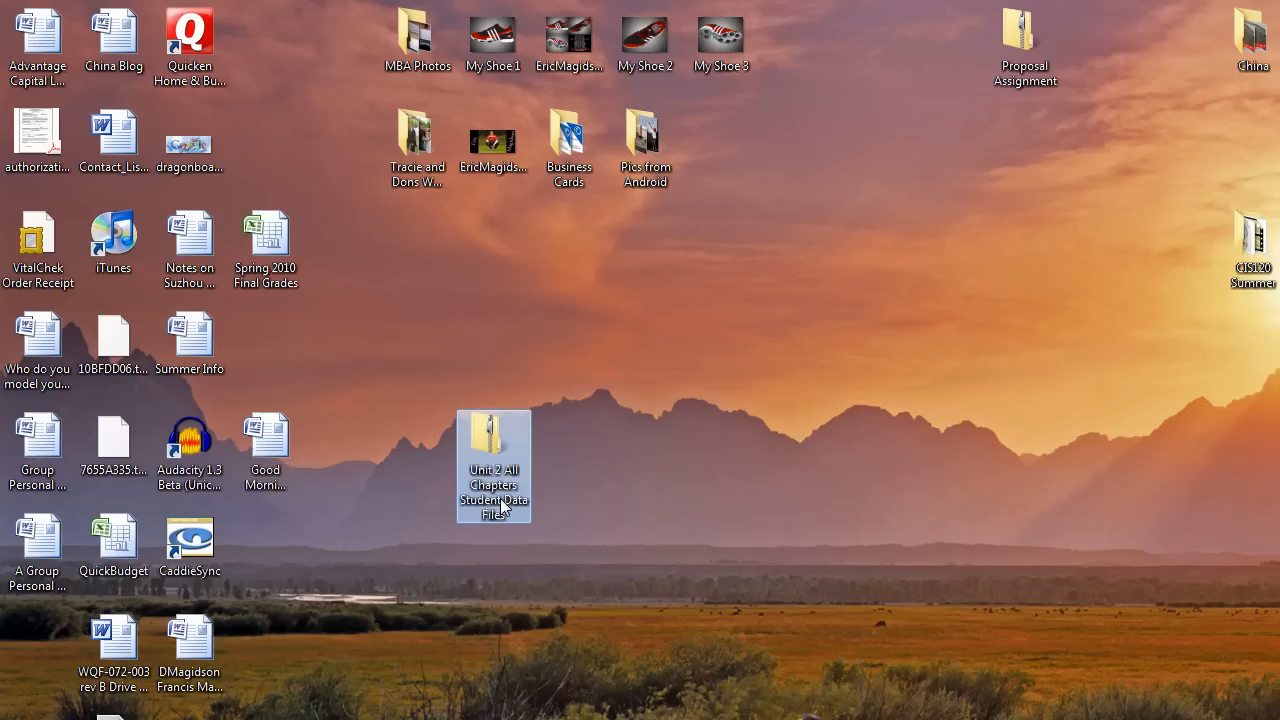
- Open the Unit 2 zip, start Extract all files, and centre the extraction dialog
double_click(493, 465)
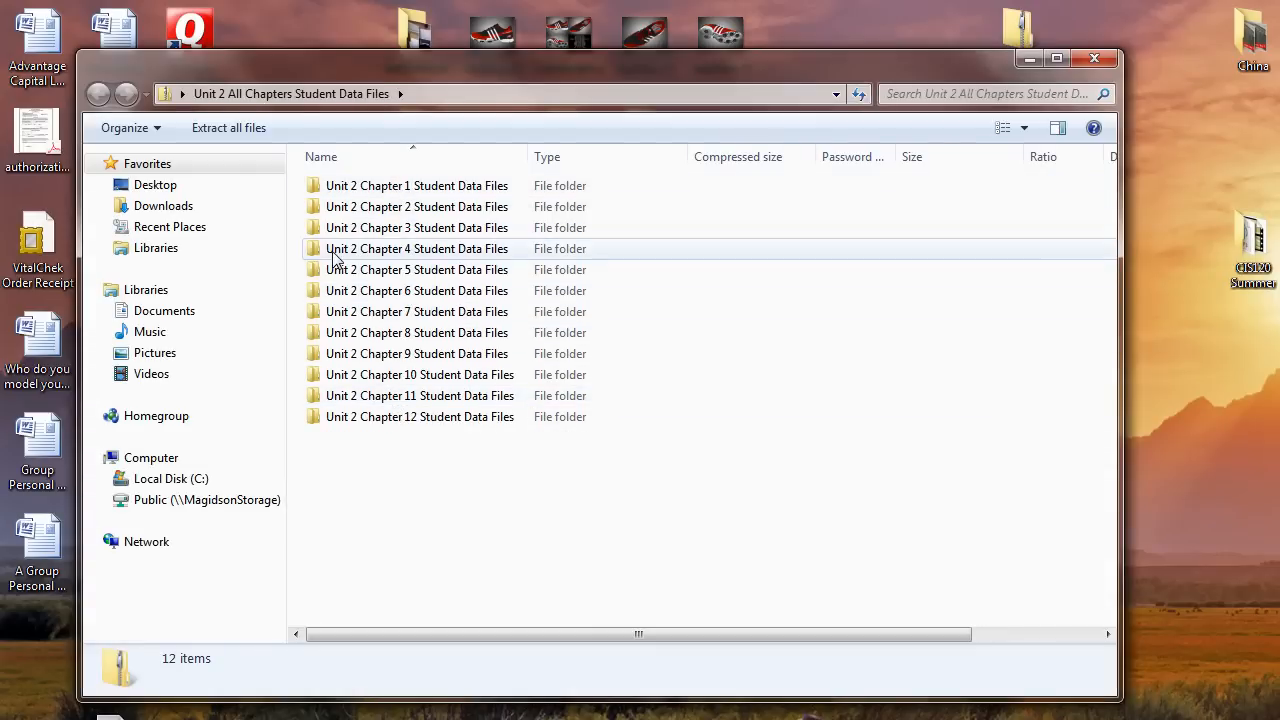
mouse_move(228, 127)
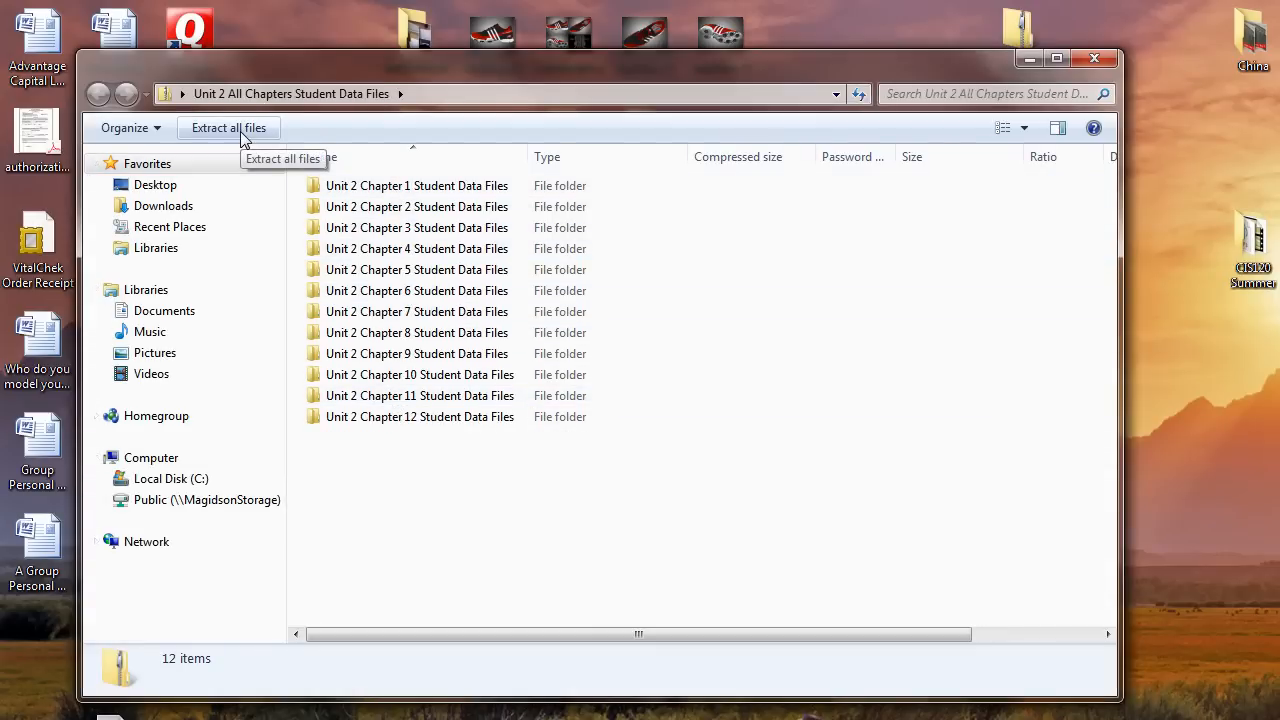
left_click(228, 127)
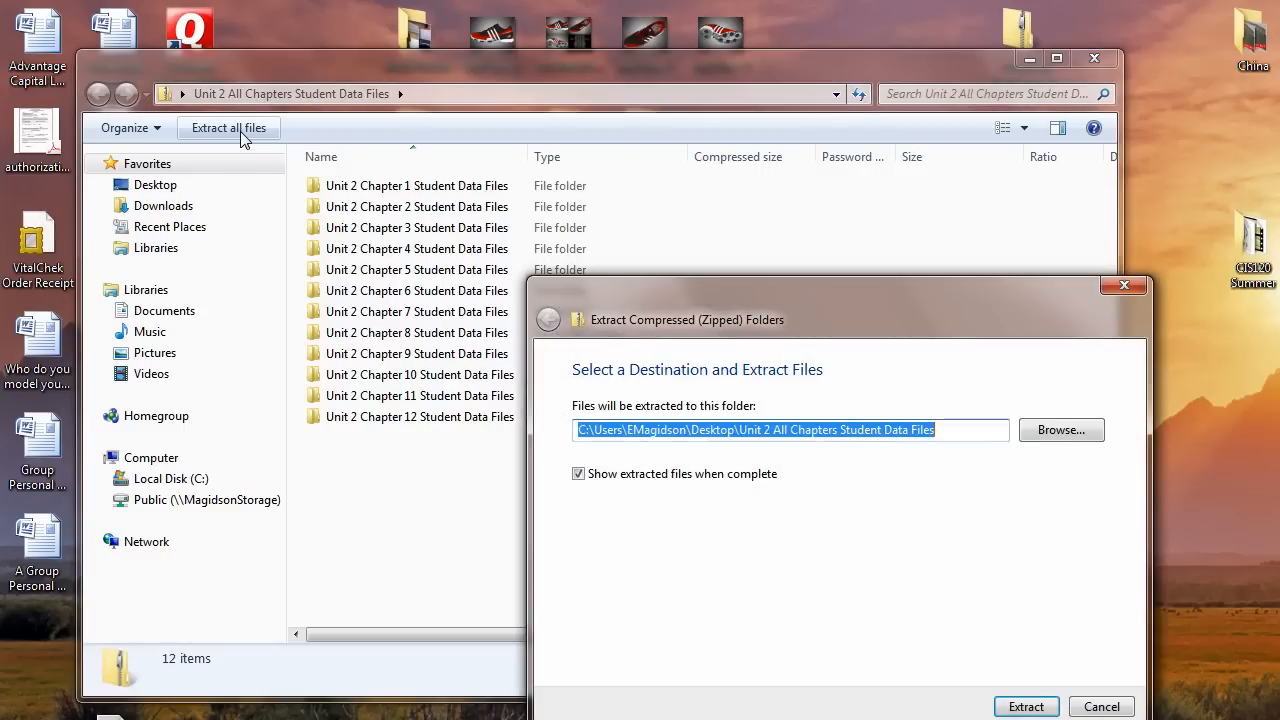
left_click_drag(840, 319, 680, 206)
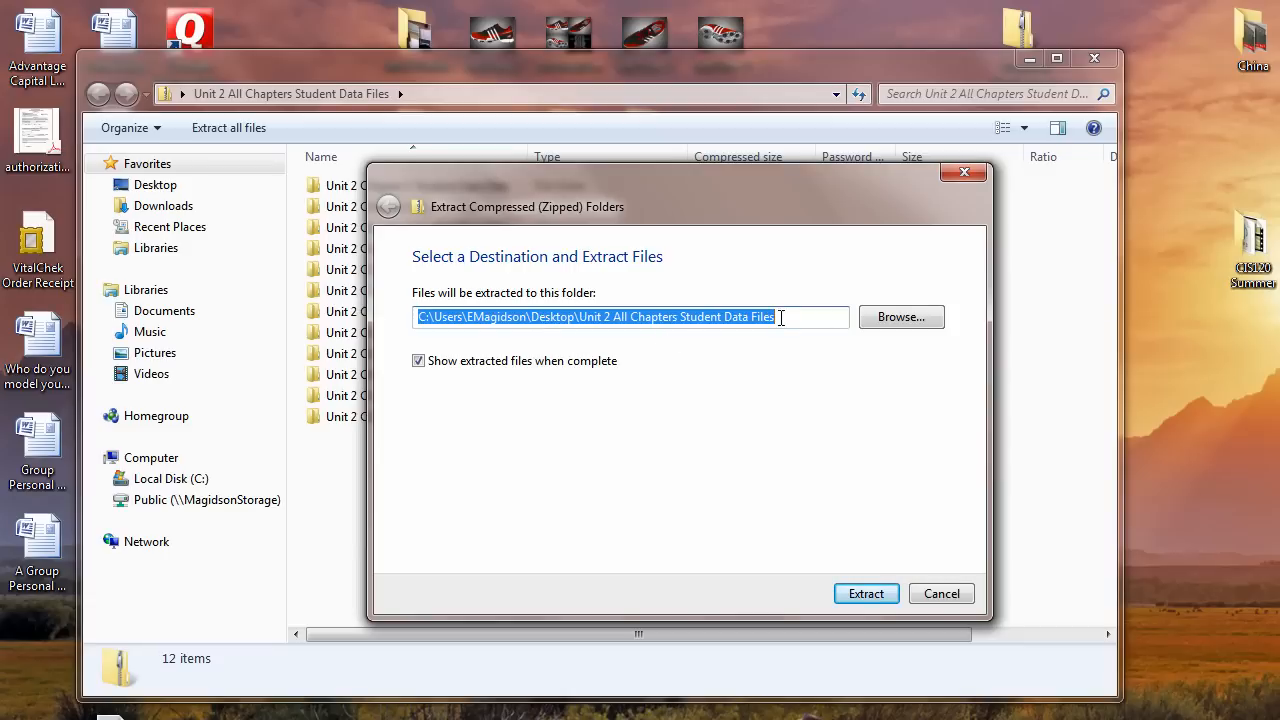
- Set the destination to Documents > CIS120 Summer 2010 > Unit 2 Student Data Files and extract
left_click(900, 317)
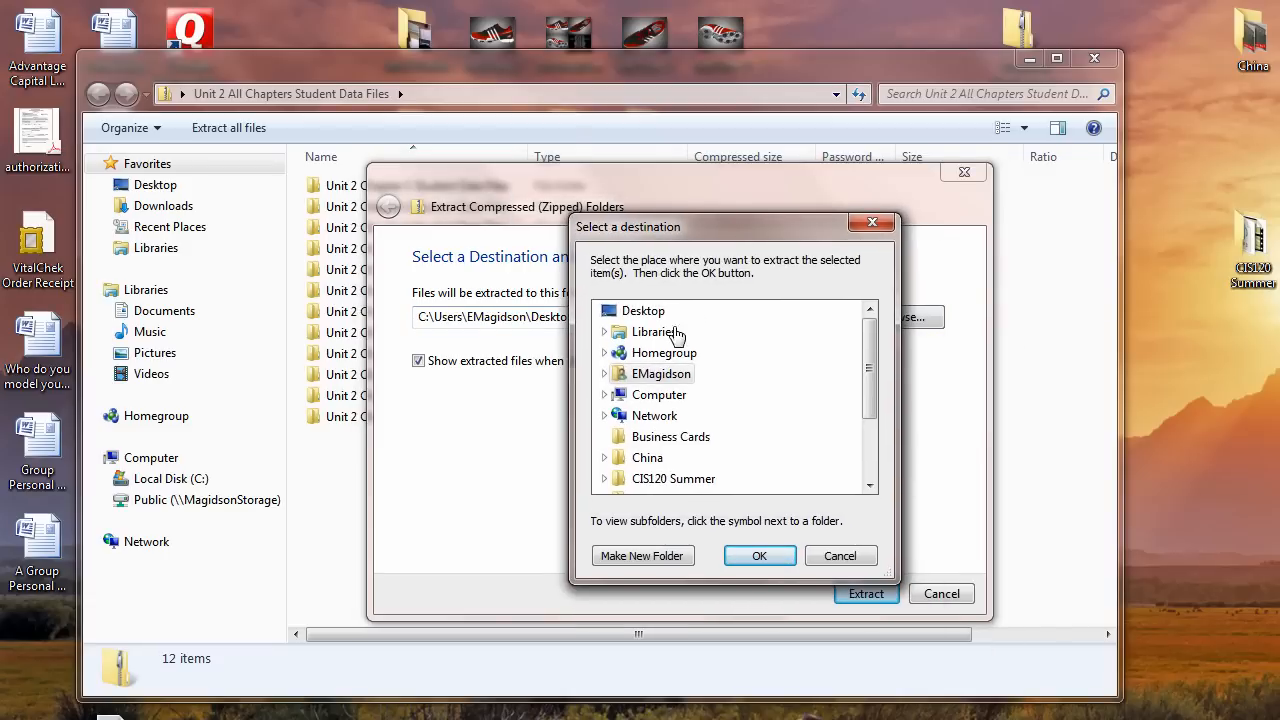
left_click(605, 373)
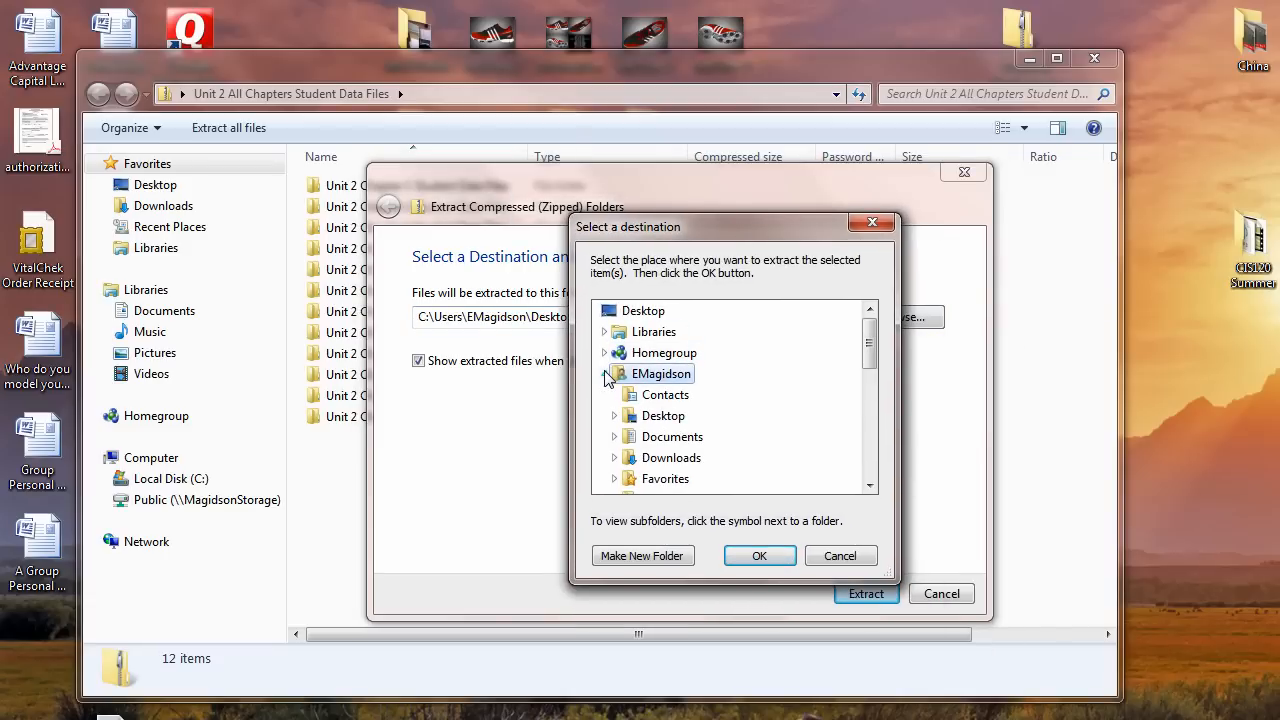
left_click(614, 436)
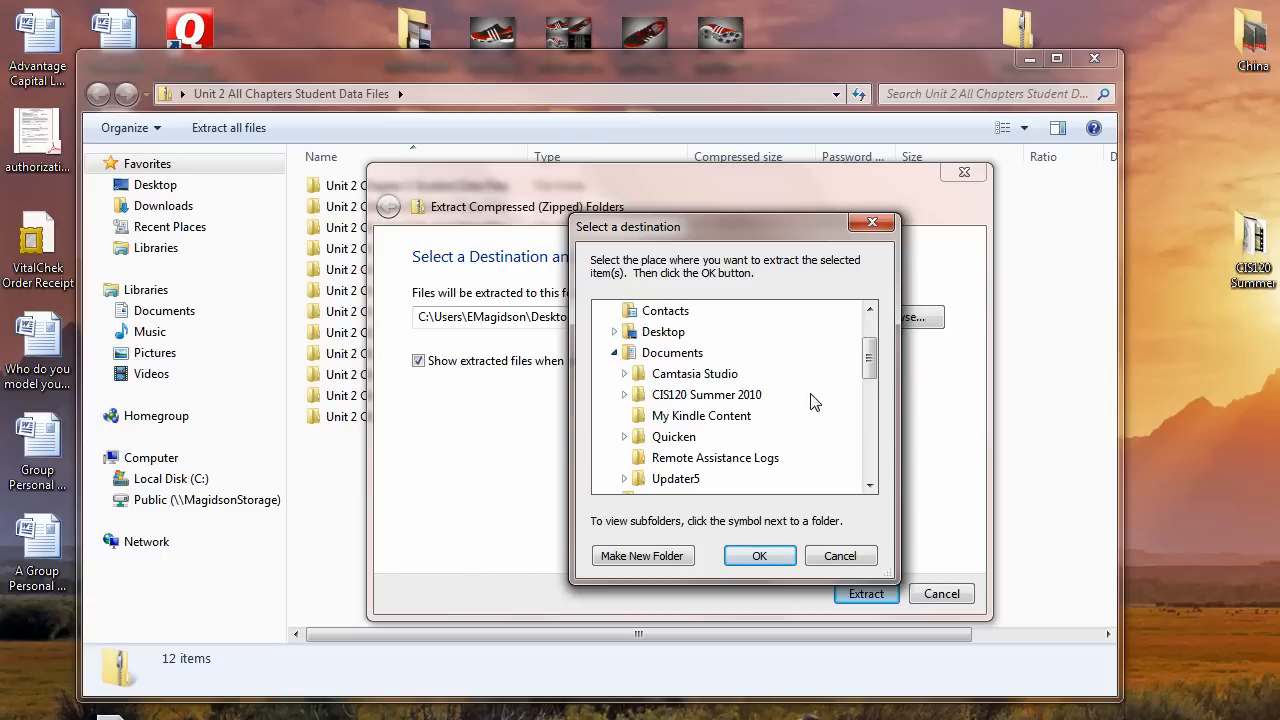
mouse_move(705, 394)
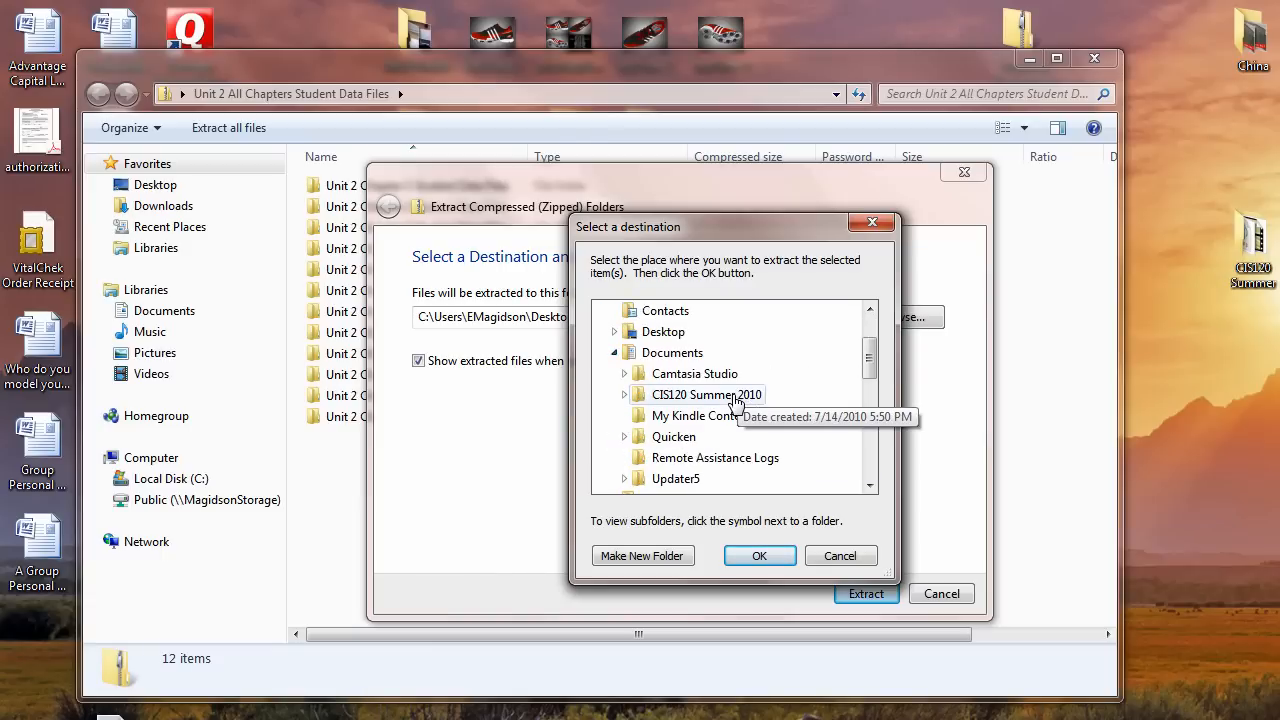
mouse_move(627, 400)
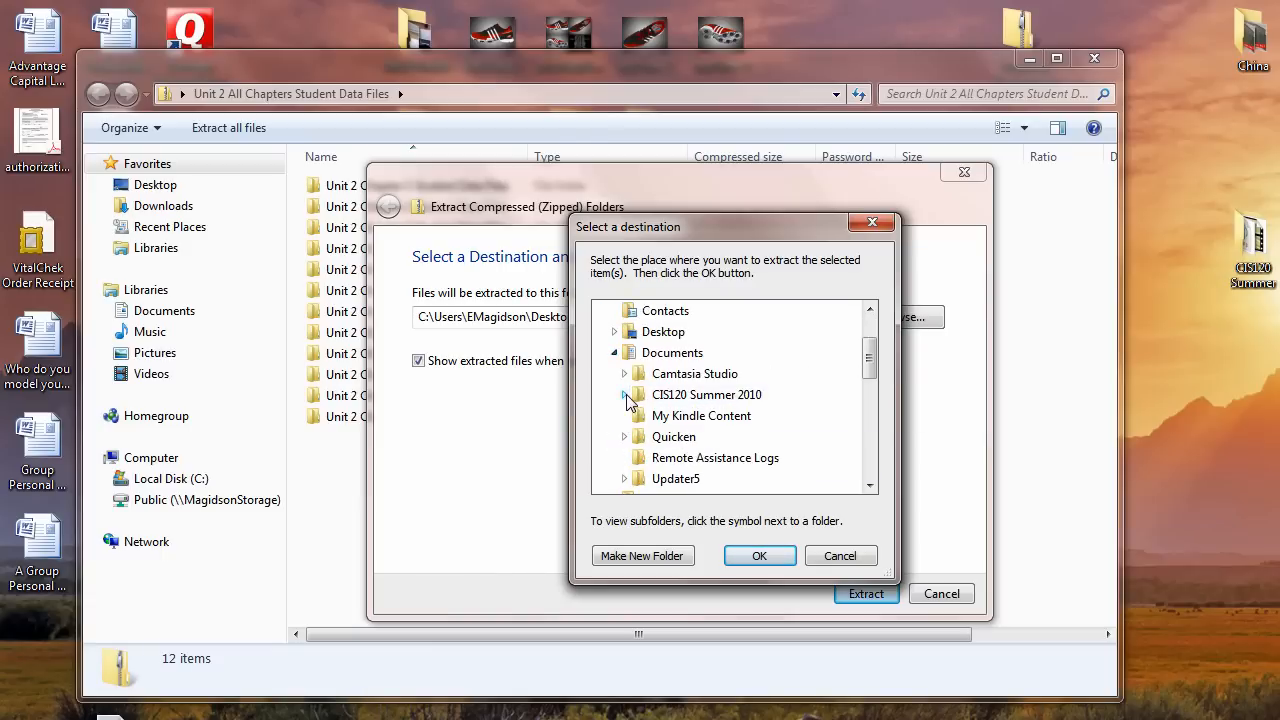
left_click(624, 394)
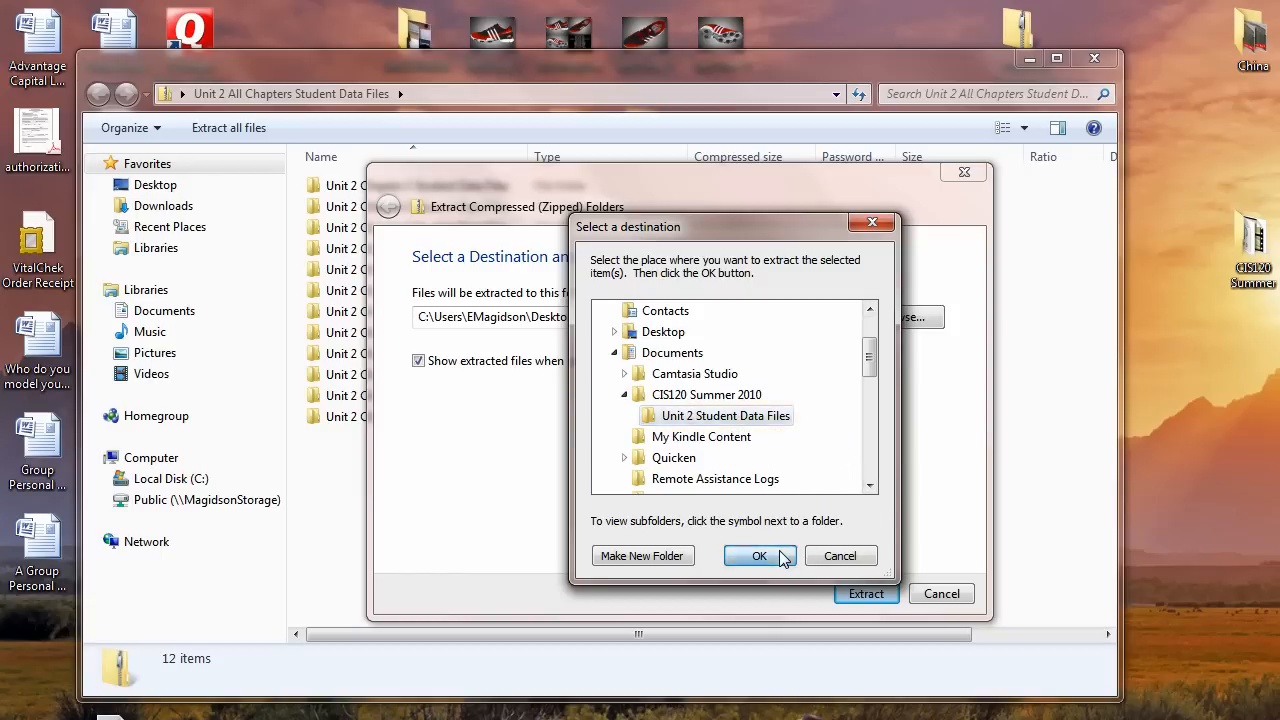
left_click(759, 556)
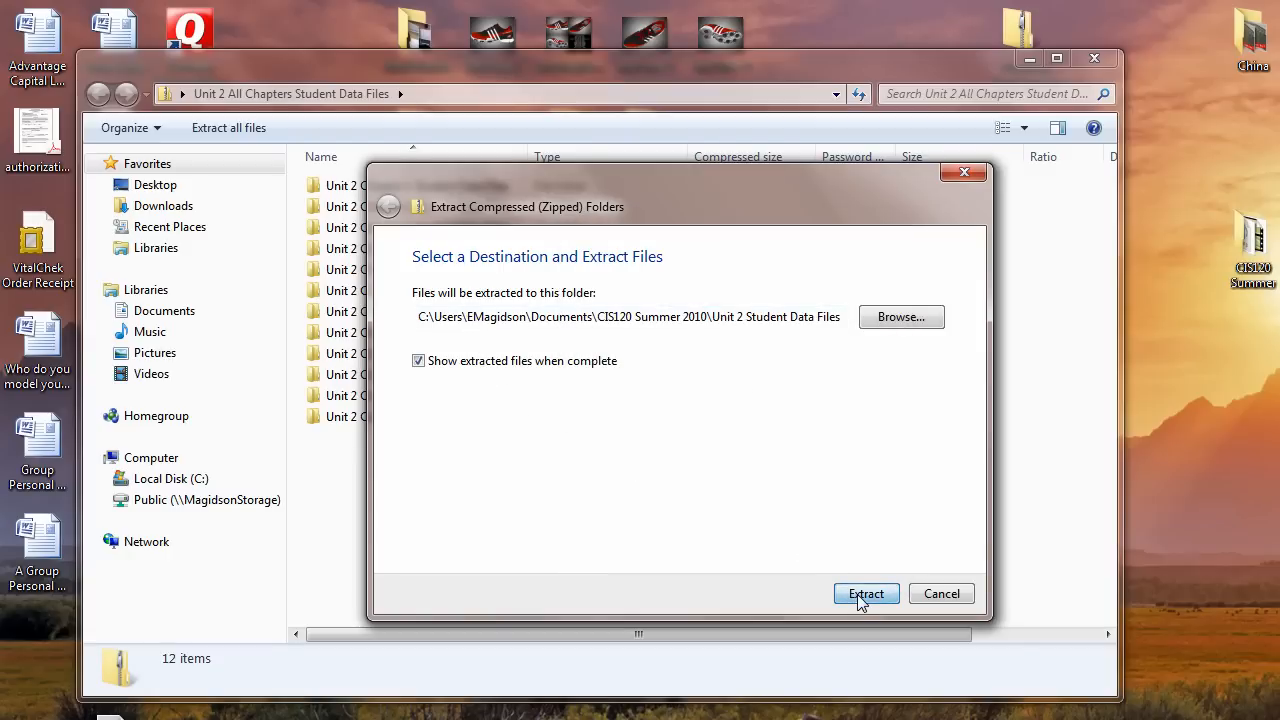
left_click(865, 593)
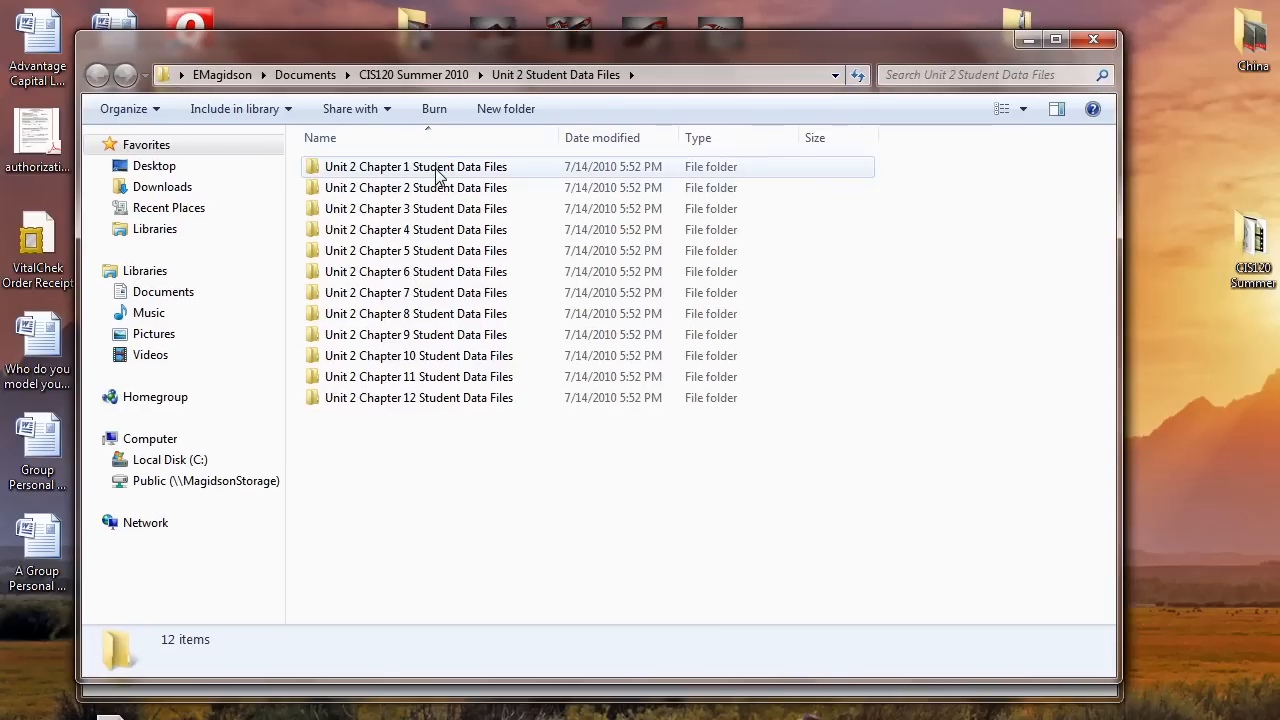
- Open the Unit 2 Chapter 1 Student Data Files folder and launch U2Ch01Parking in Word
double_click(415, 166)
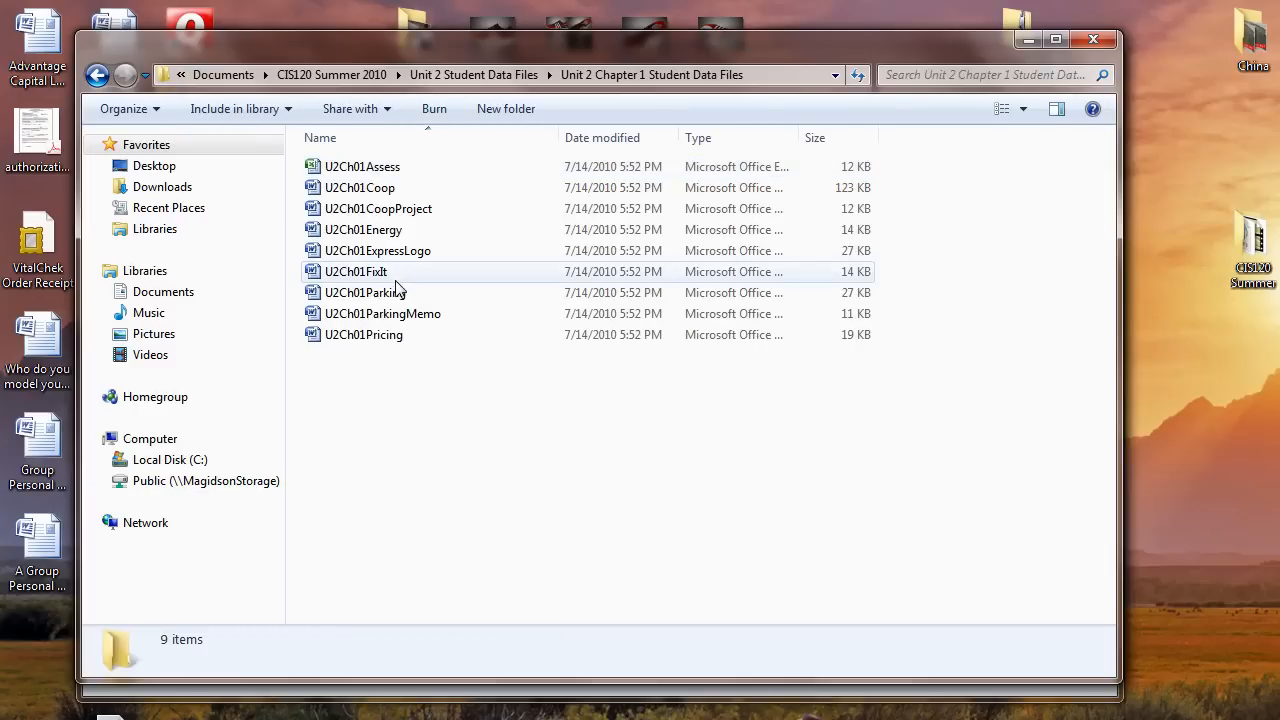
left_click(365, 292)
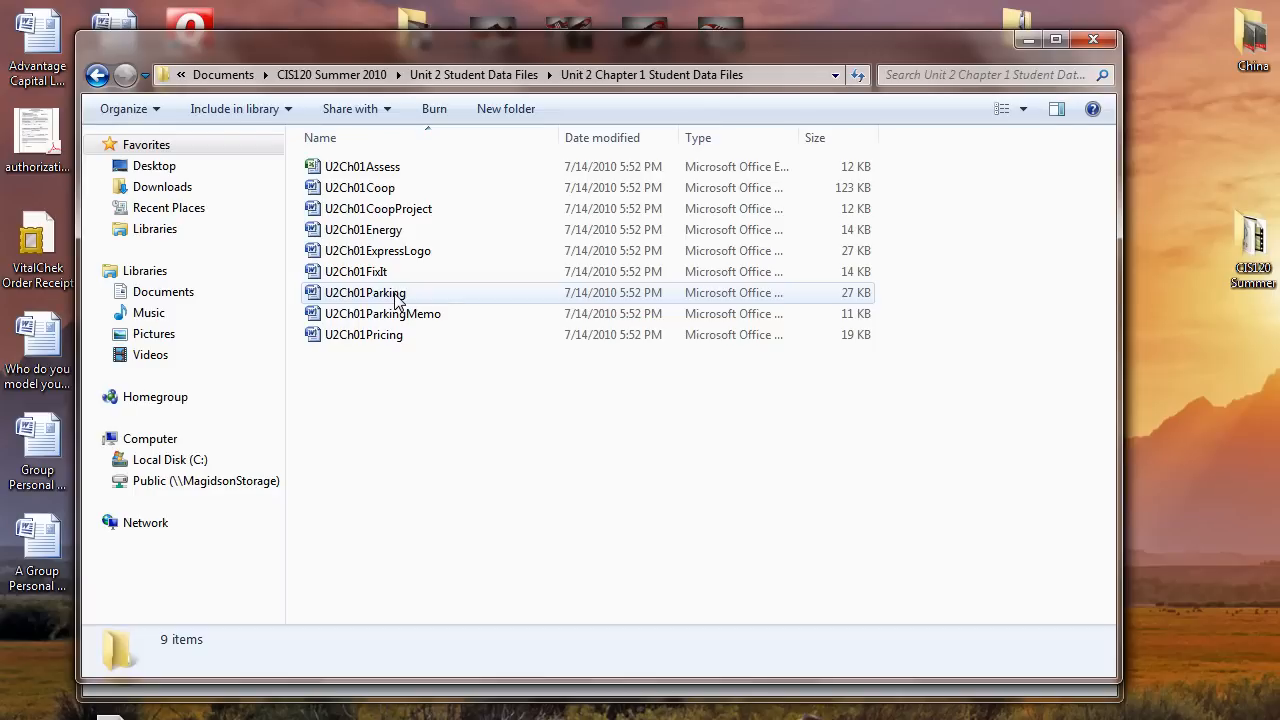
left_click(365, 292)
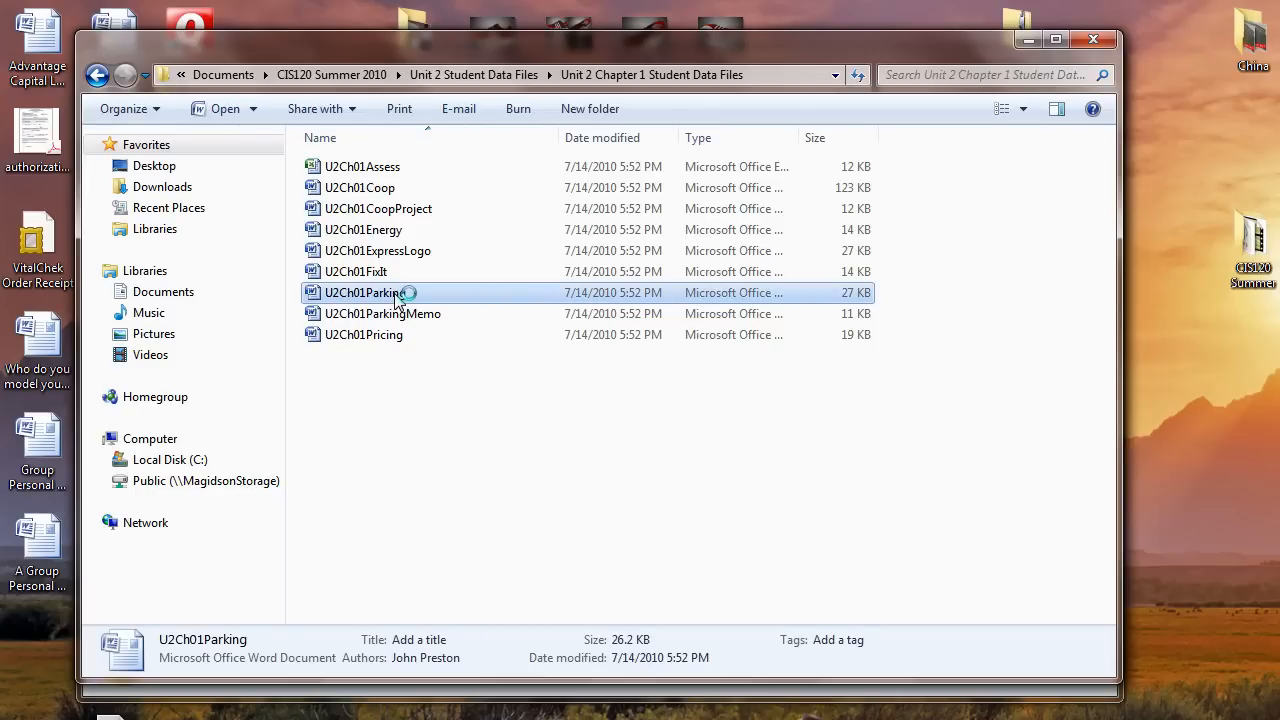
double_click(365, 292)
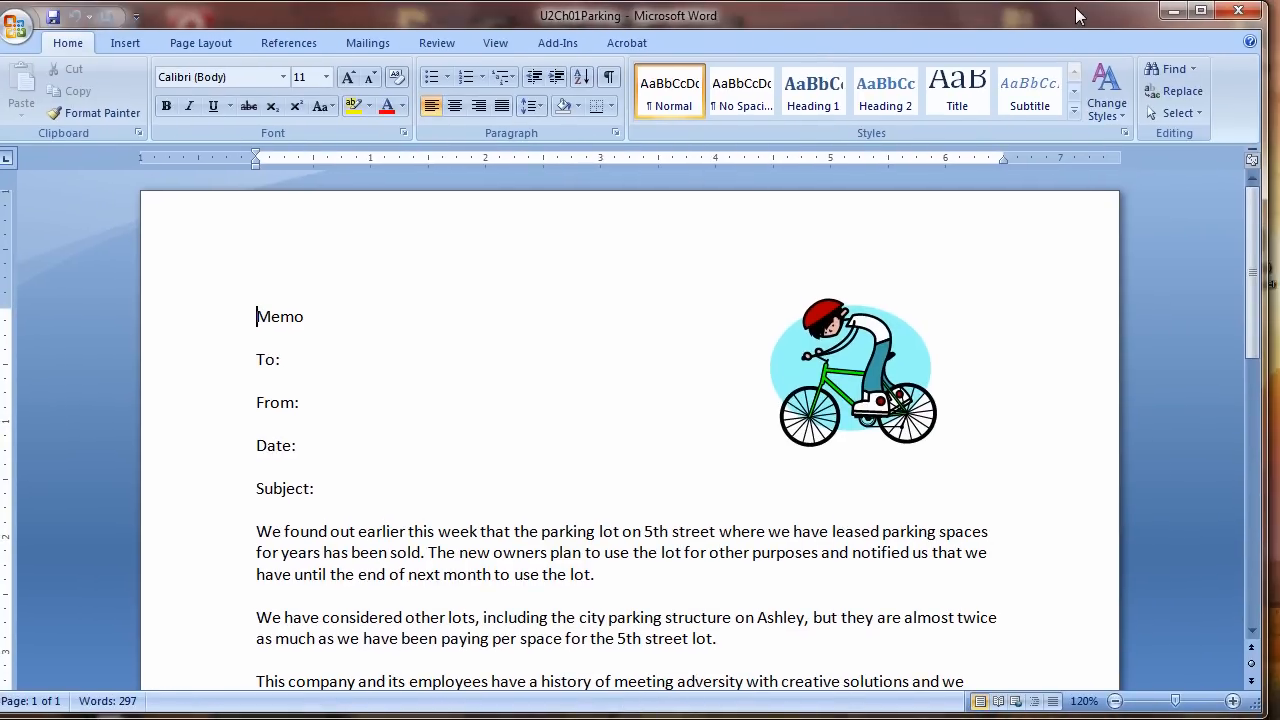
mouse_move(289, 42)
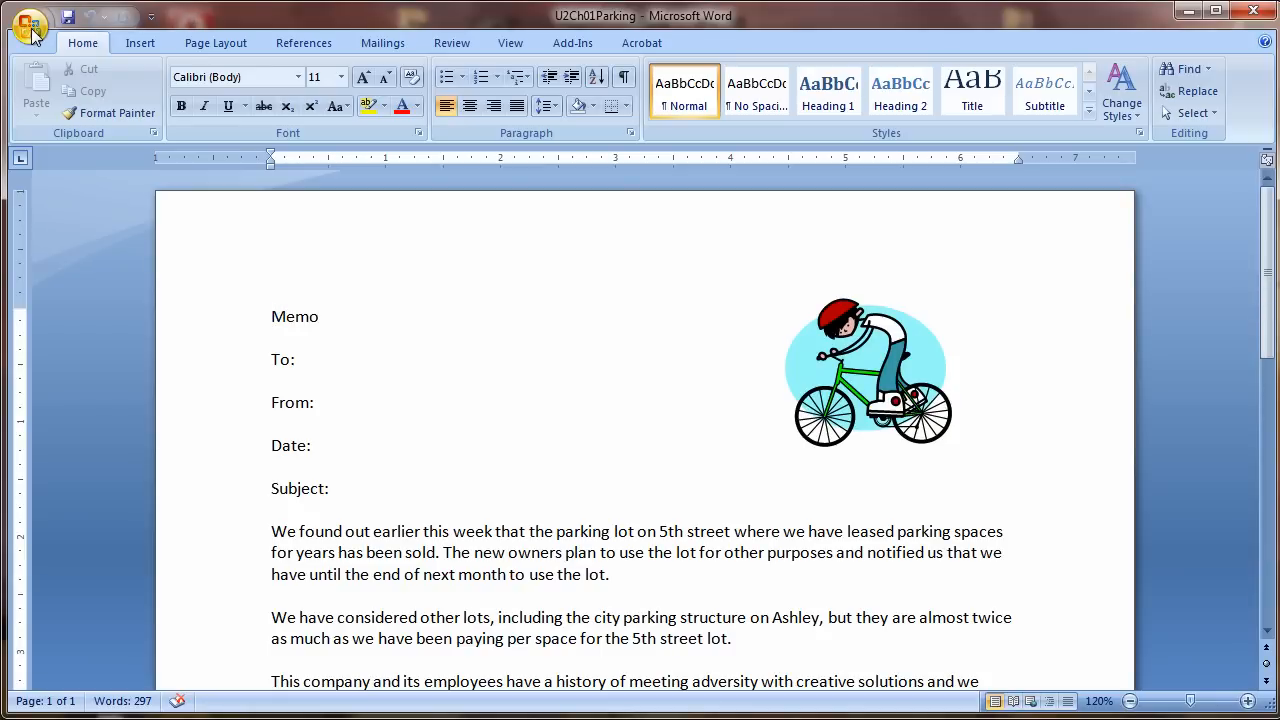
mouse_move(28, 28)
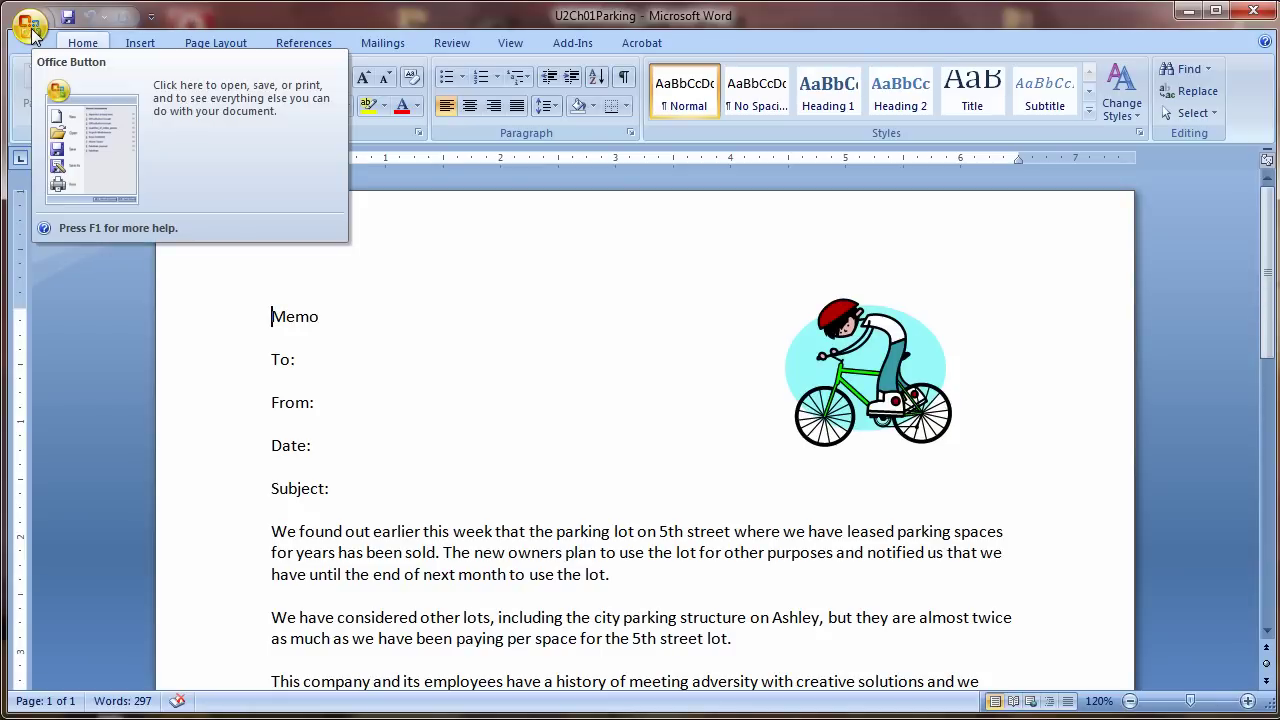
- Choose Save As from the Office Button menu for the U2Ch01Parking memo
left_click(28, 25)
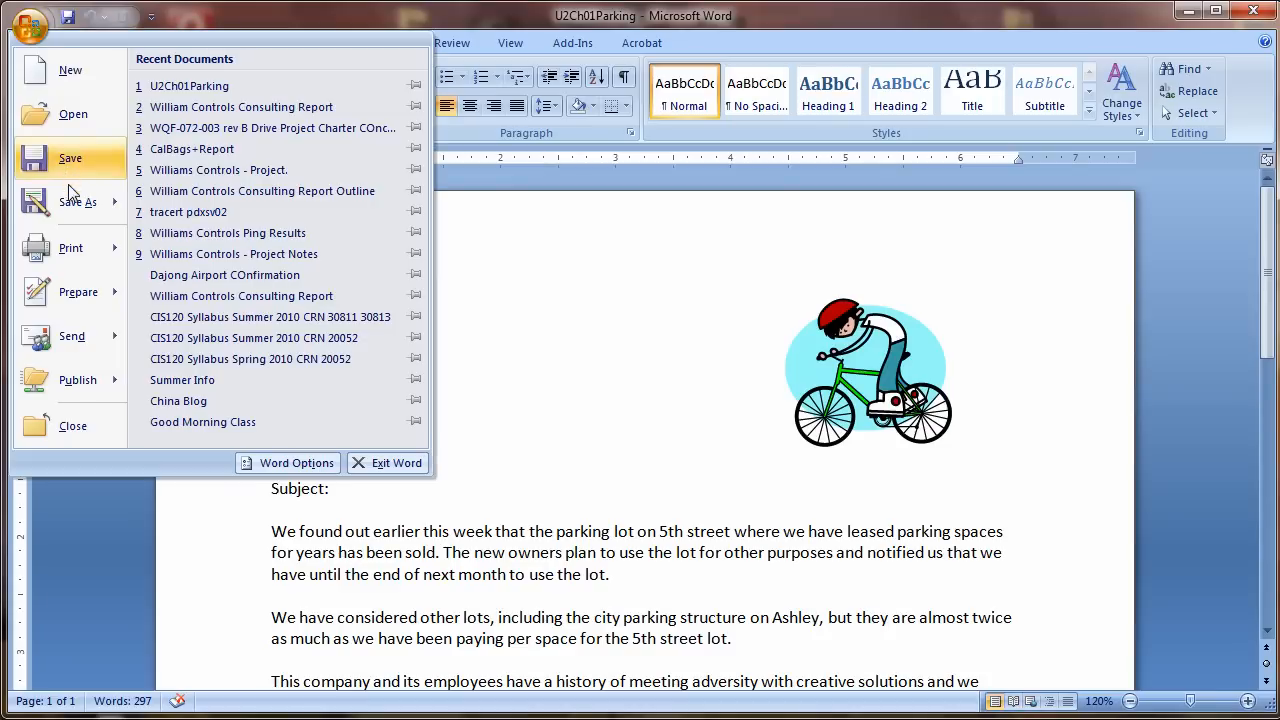
left_click(77, 202)
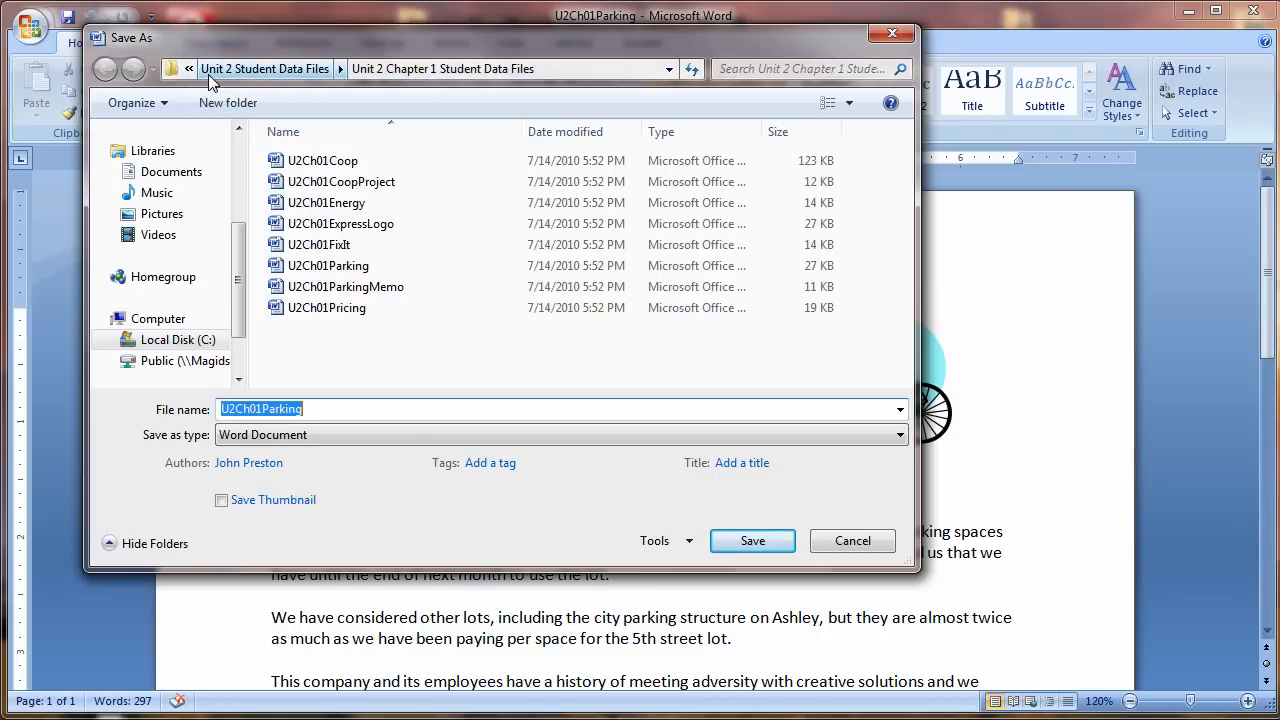
- In Save As, go to Documents > CIS120 Summer 2010, create 'Unit2 Homework' and open it
left_click(190, 69)
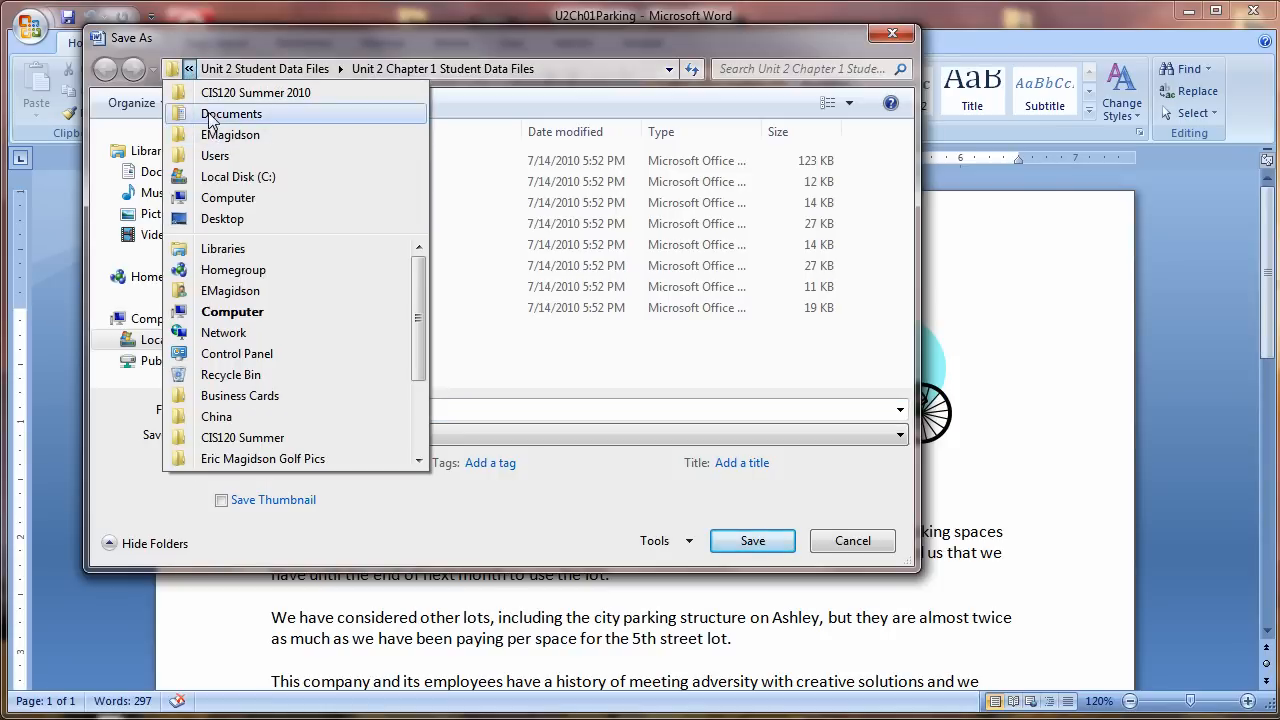
left_click(231, 113)
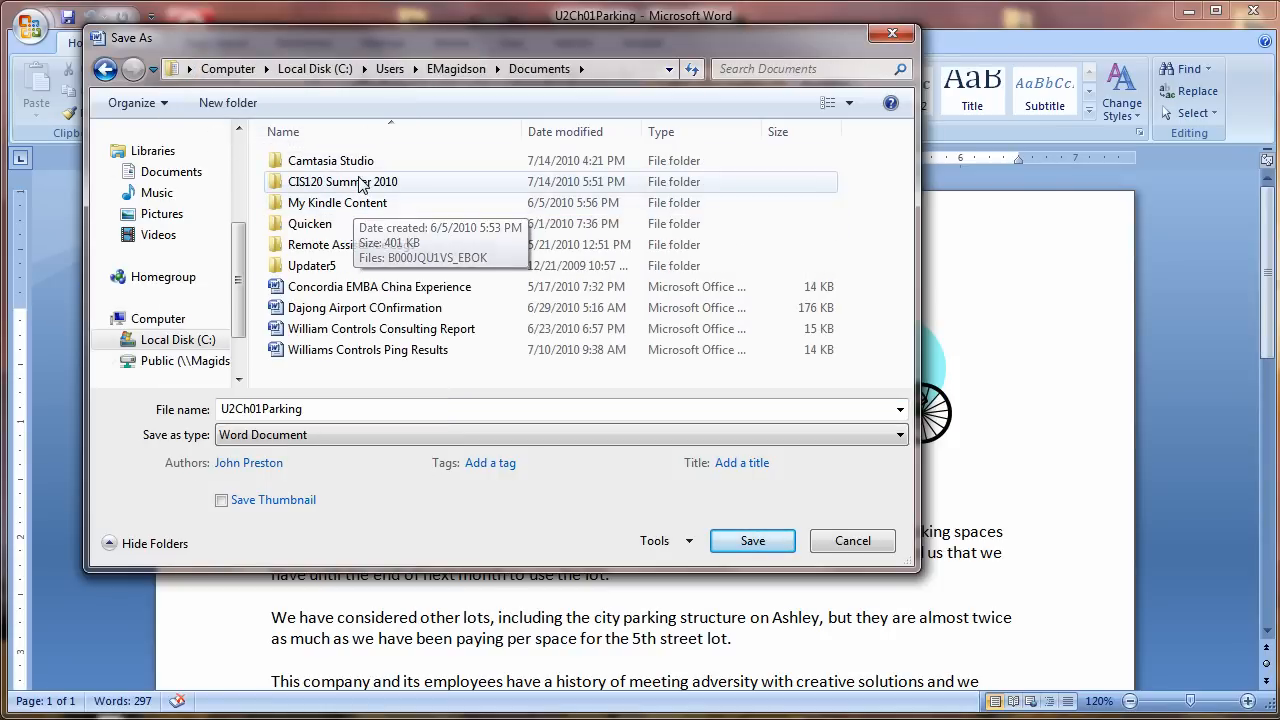
double_click(342, 181)
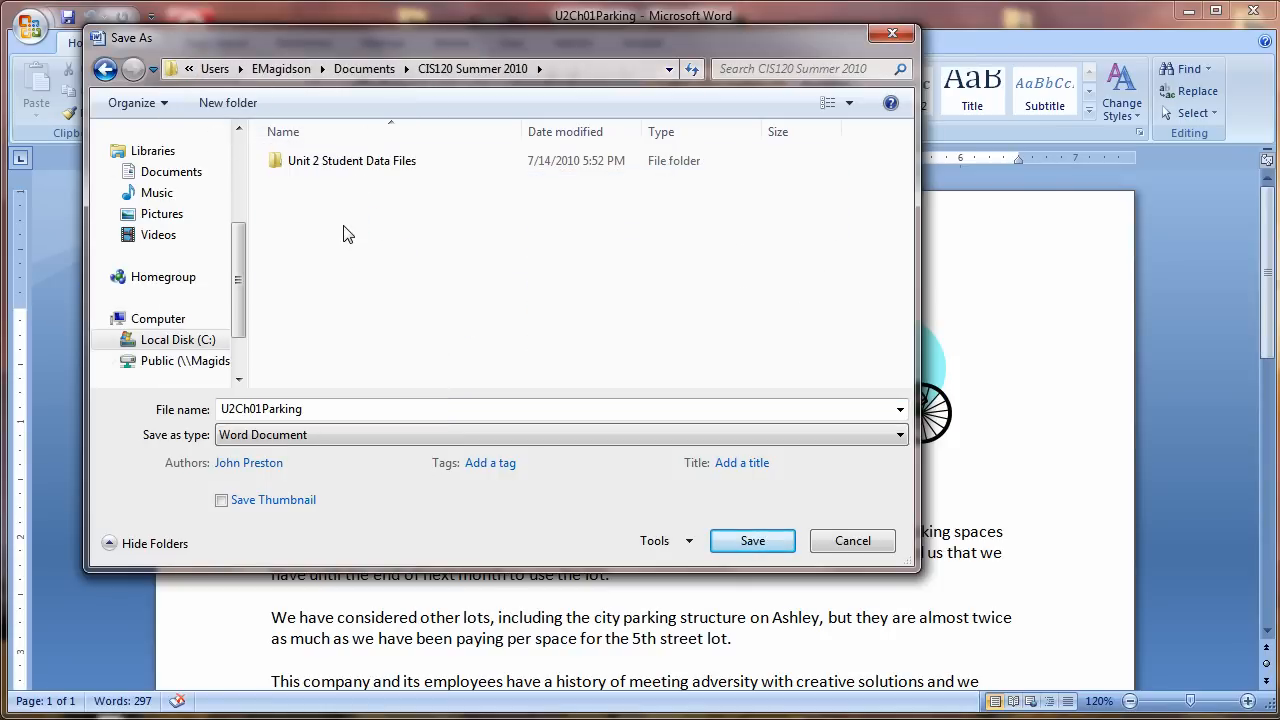
right_click(345, 235)
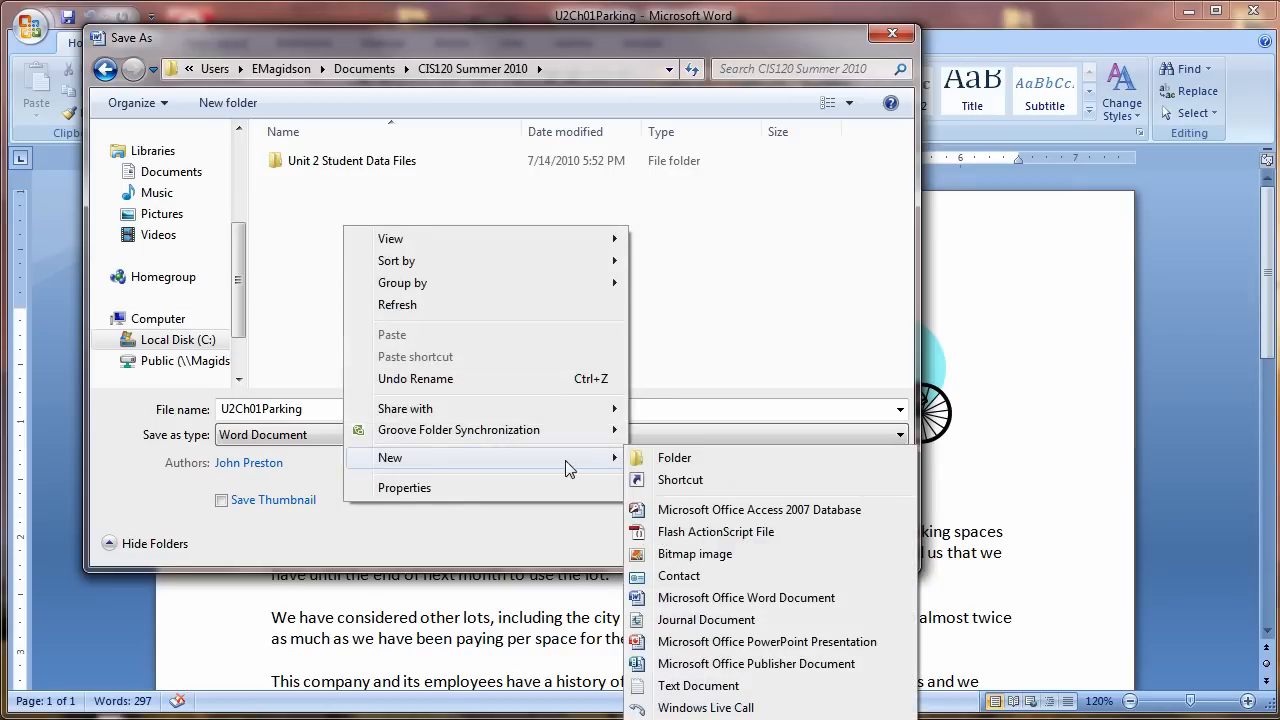
left_click(674, 457)
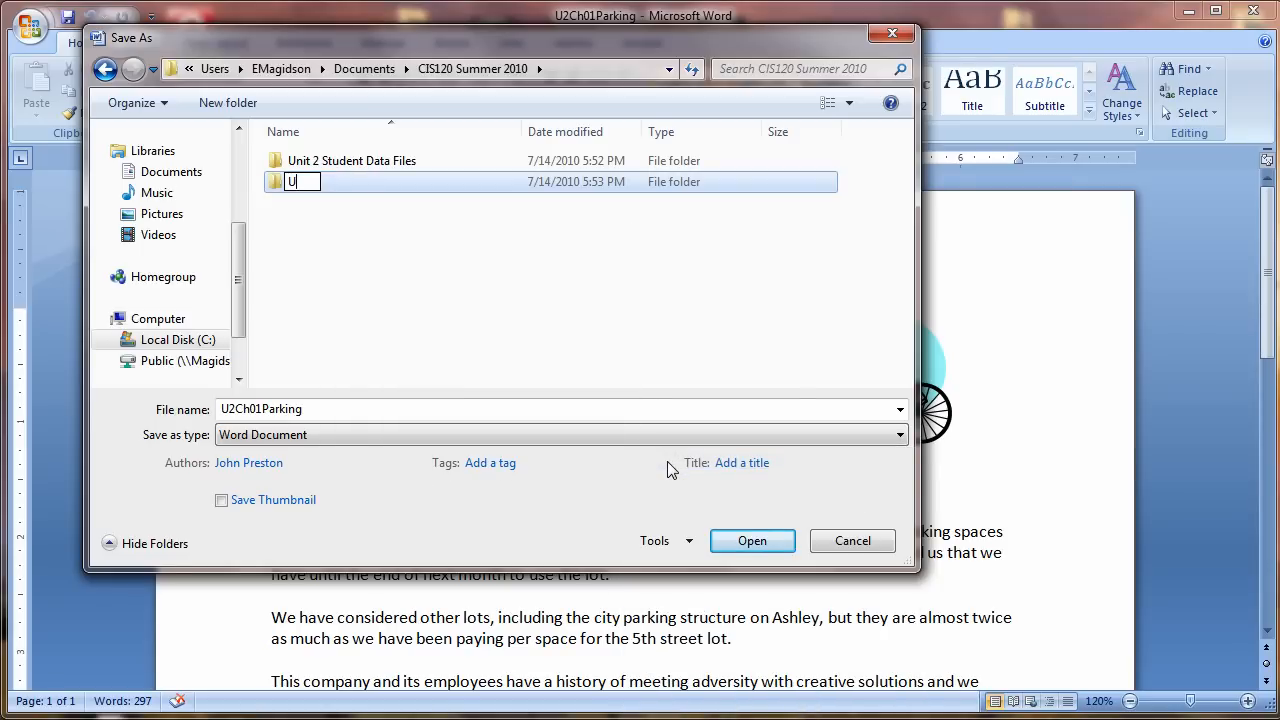
type("nit2")
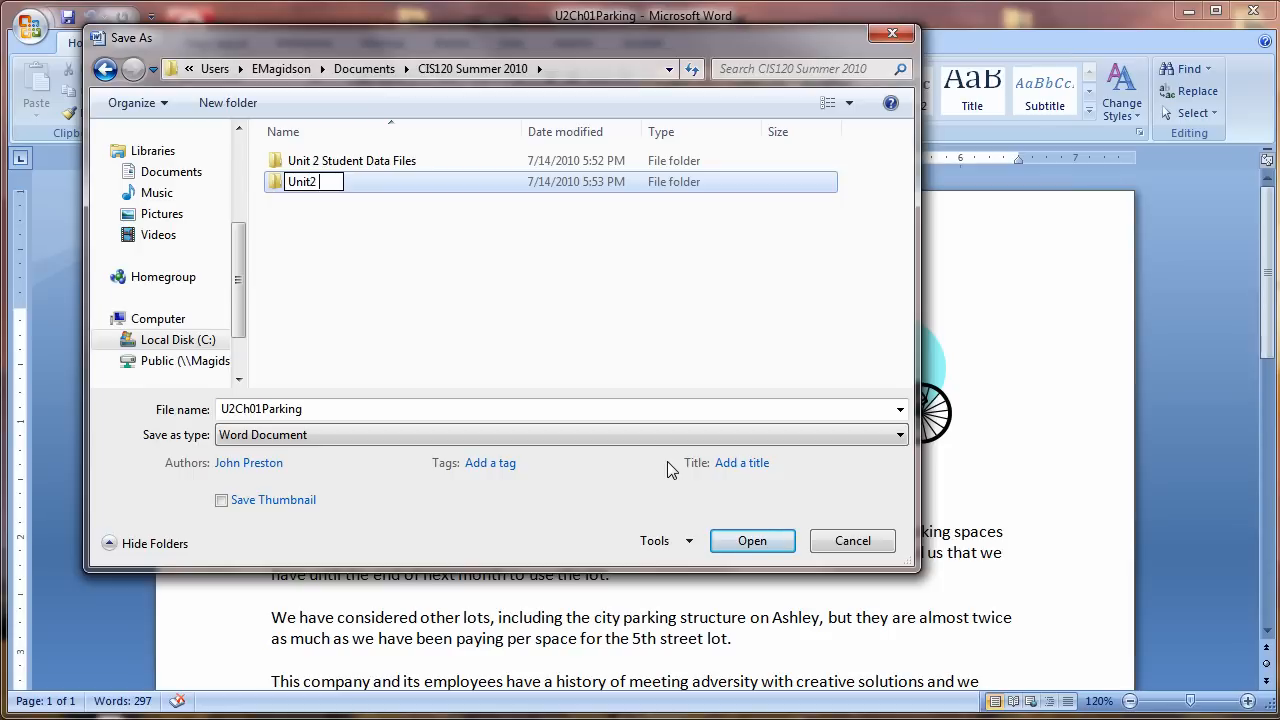
type("Homework")
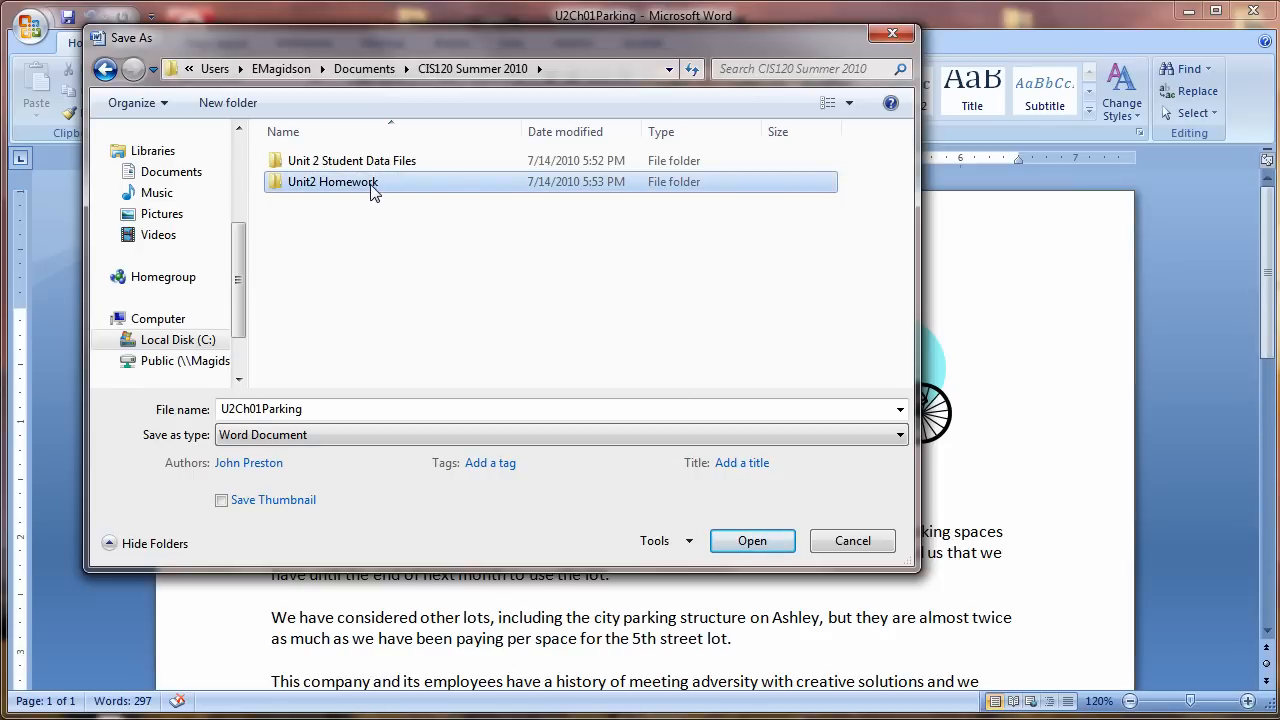
double_click(333, 181)
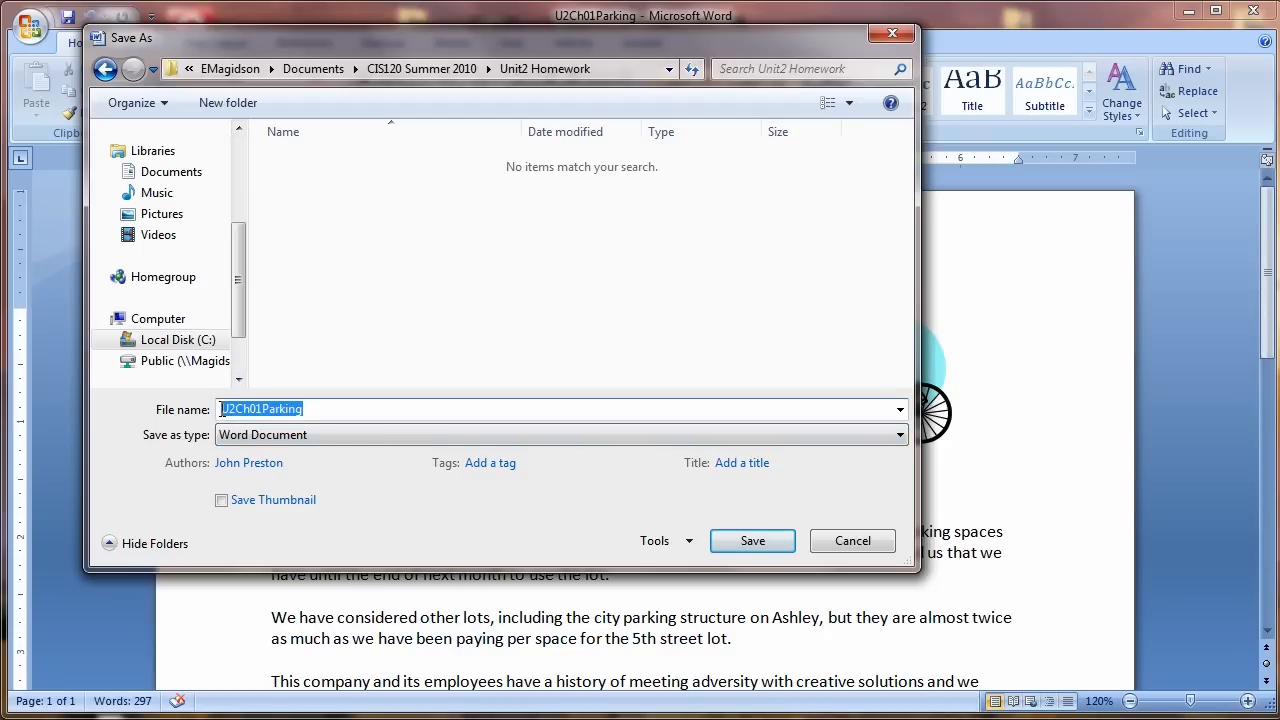
- Save the memo in Unit2 Homework as 'EMagidson Parking'
type("EMagidson")
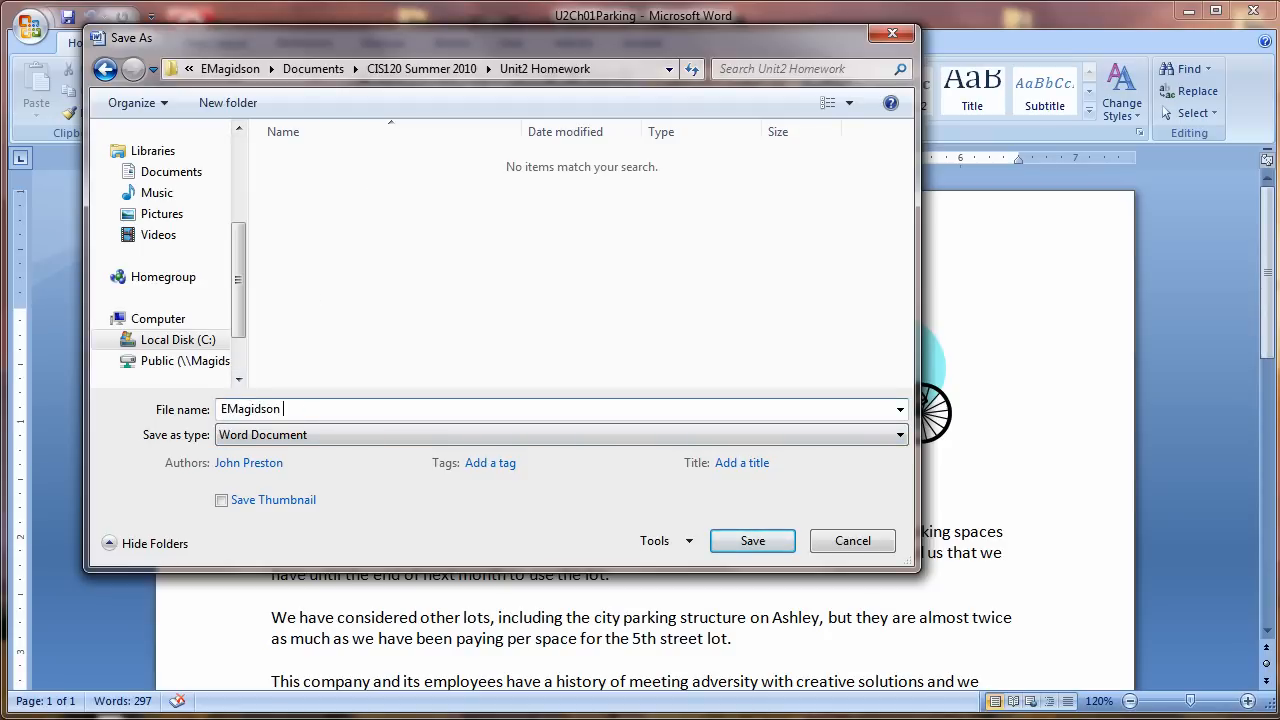
type("Parking")
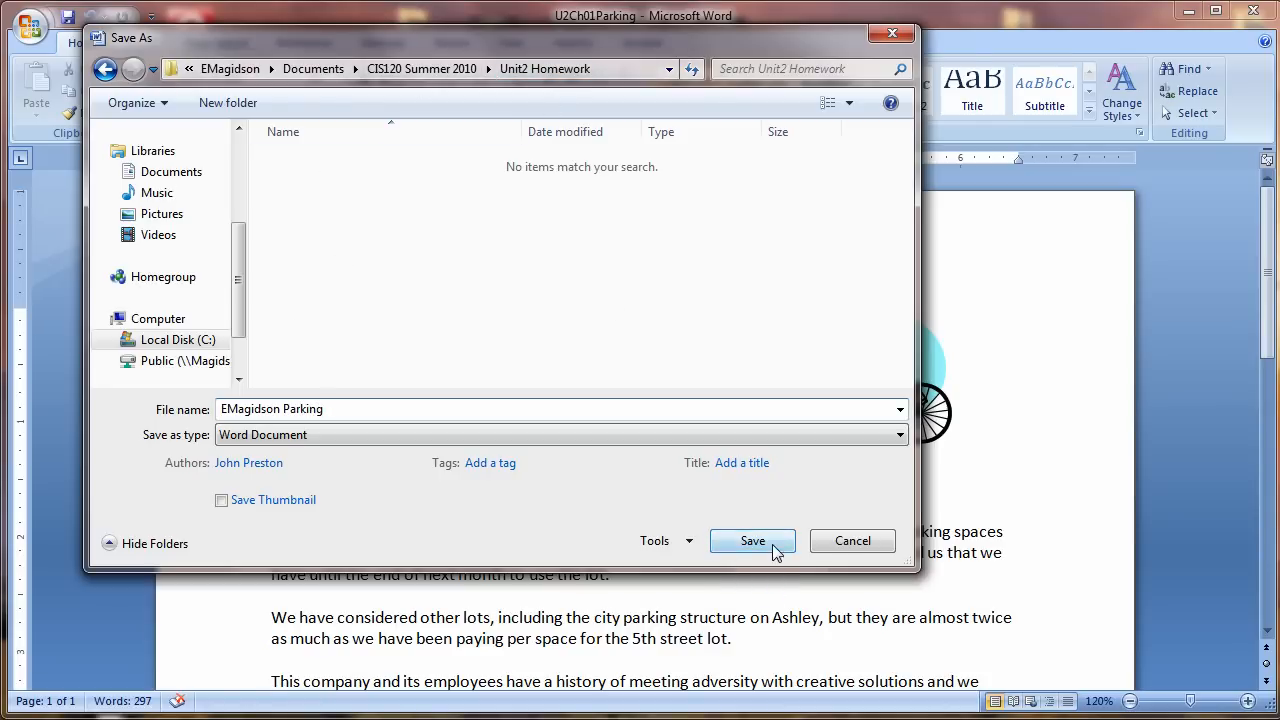
left_click(752, 540)
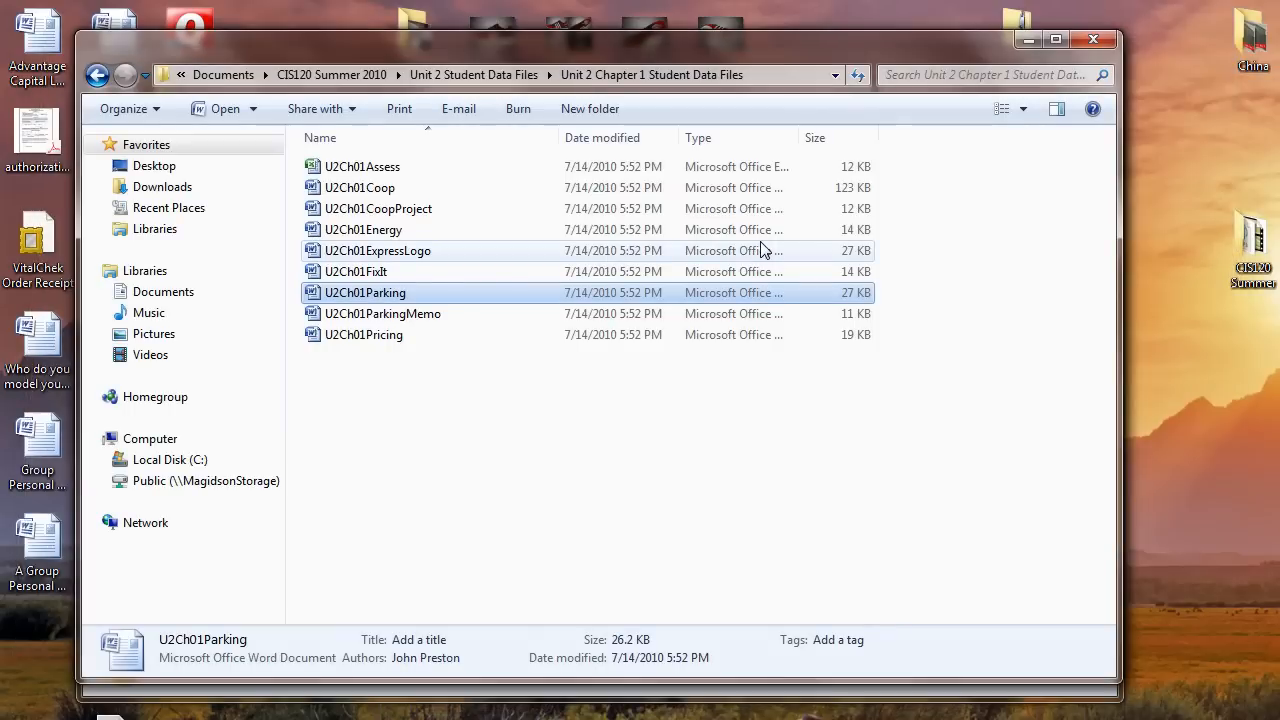
mouse_move(365, 292)
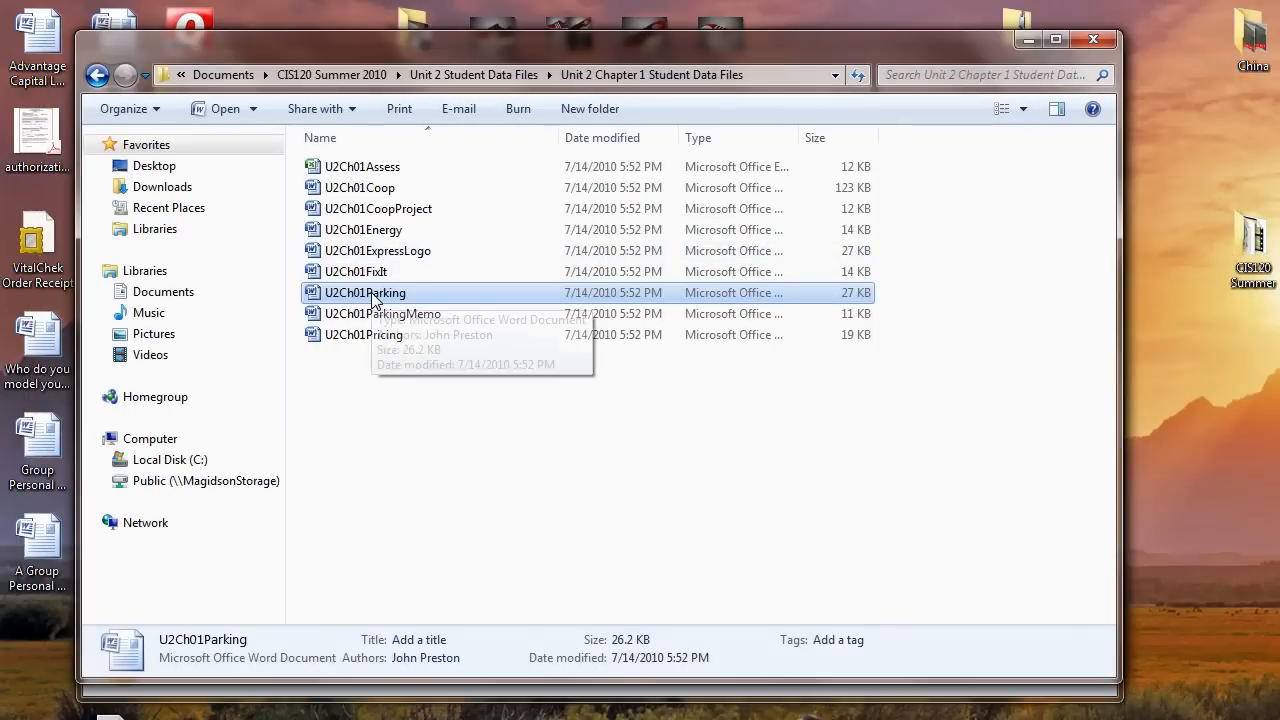
mouse_move(365, 292)
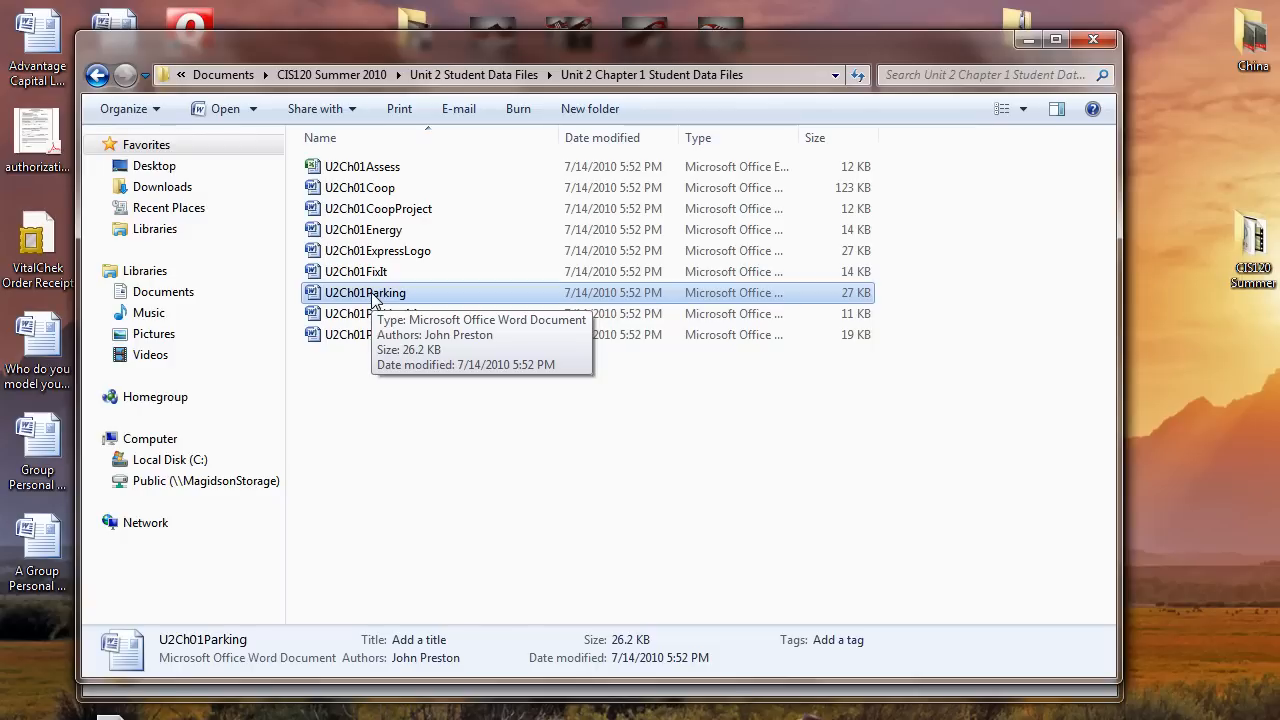
mouse_move(955, 424)
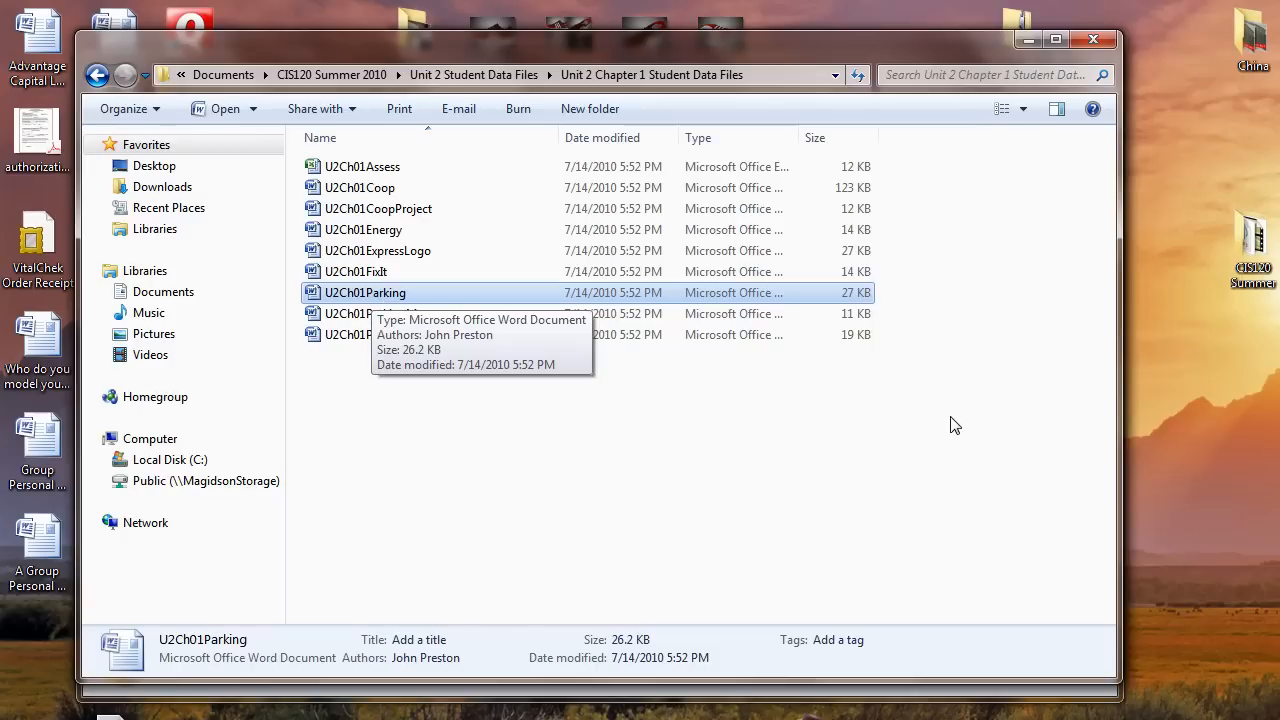
mouse_move(800, 473)
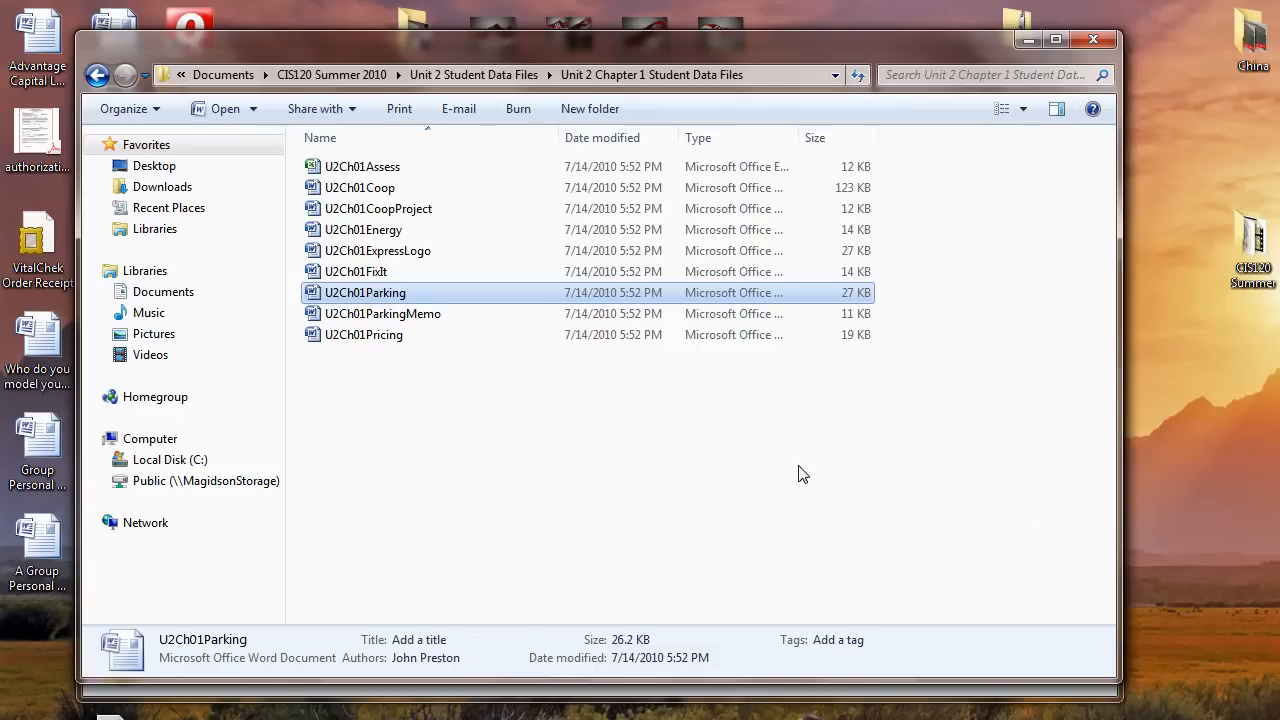
mouse_move(337, 238)
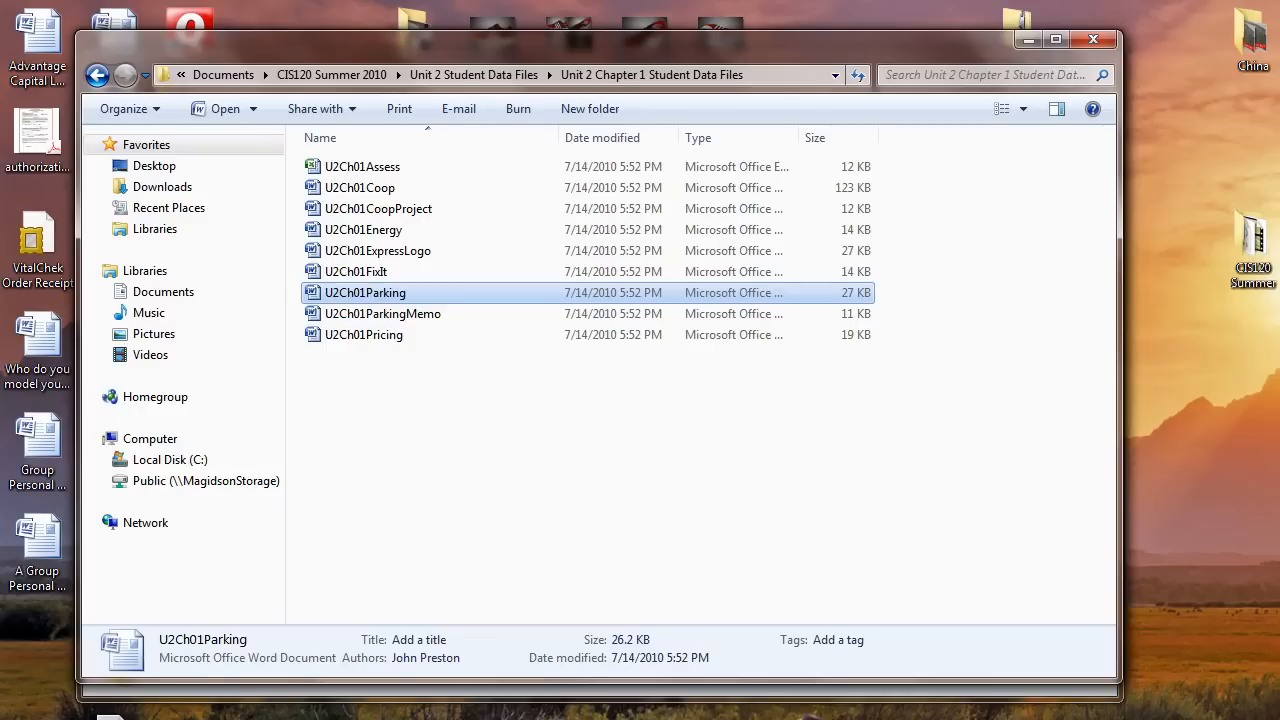
mouse_move(997, 553)
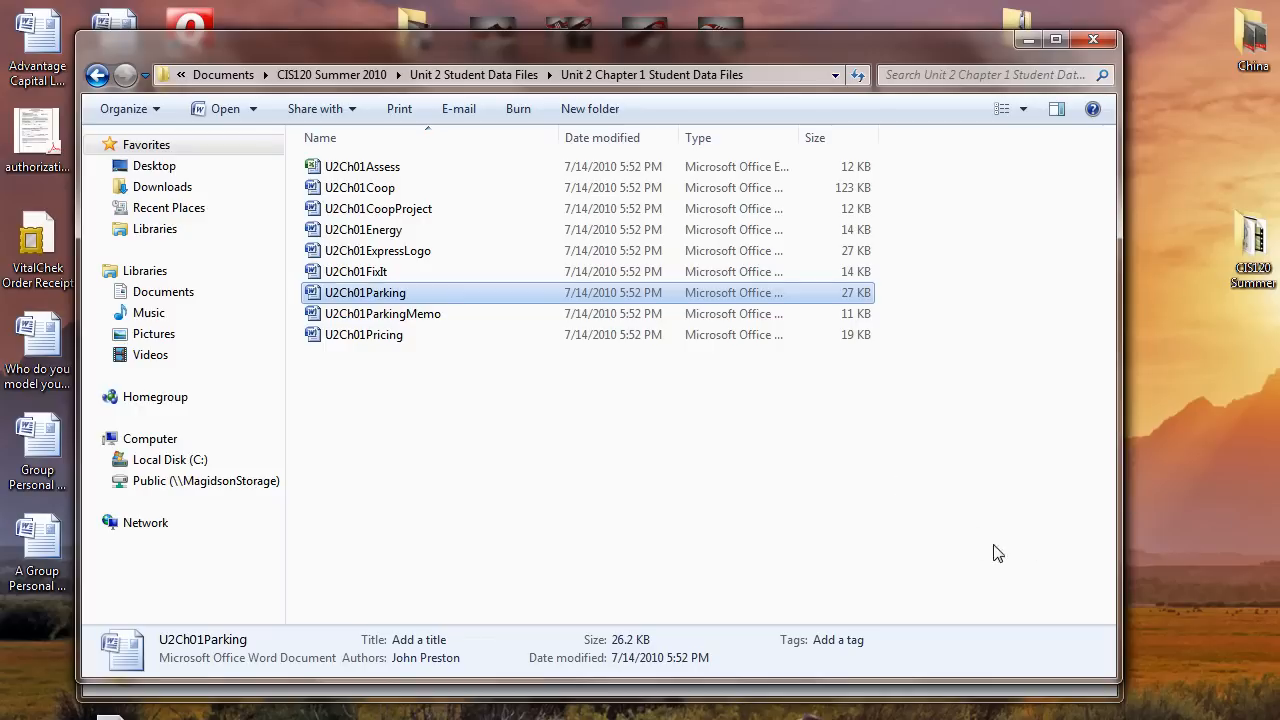
mouse_move(1018, 525)
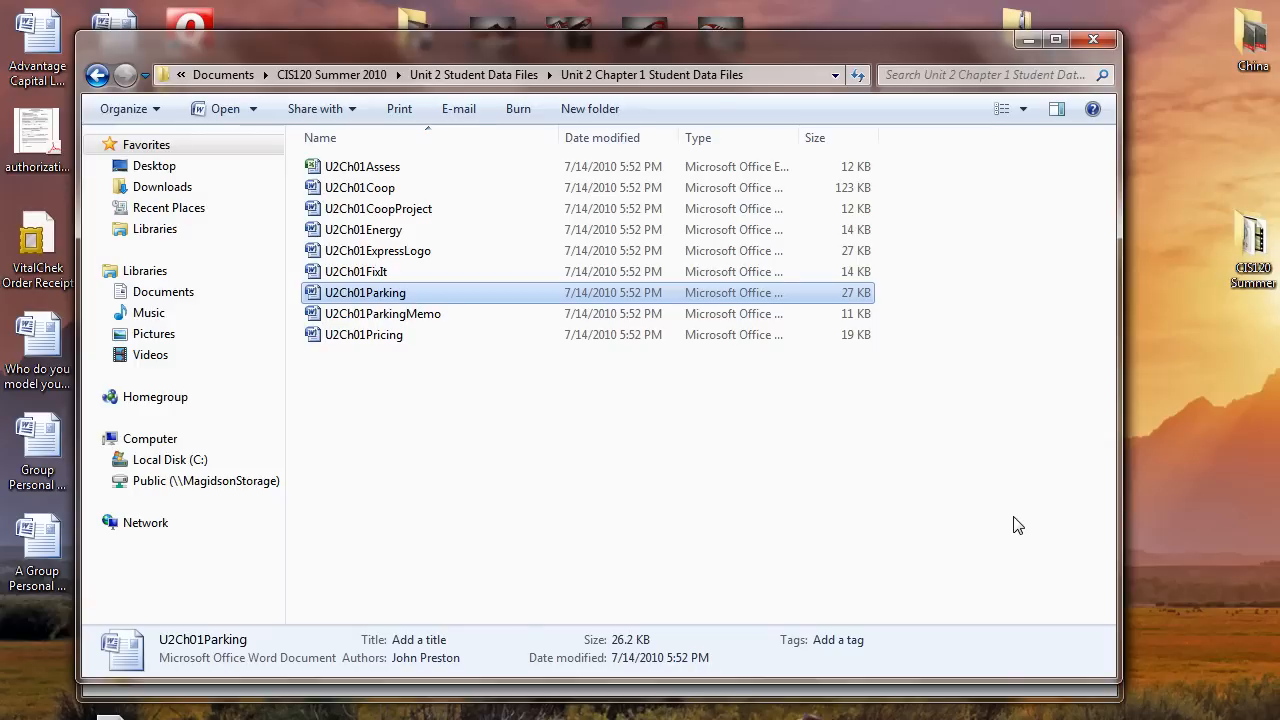